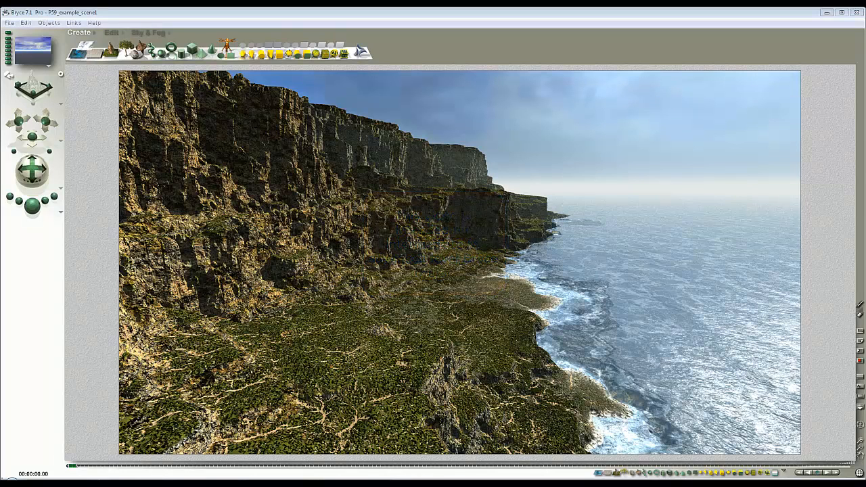
{"action": "mouse_move", "coordinate": [462, 206]}
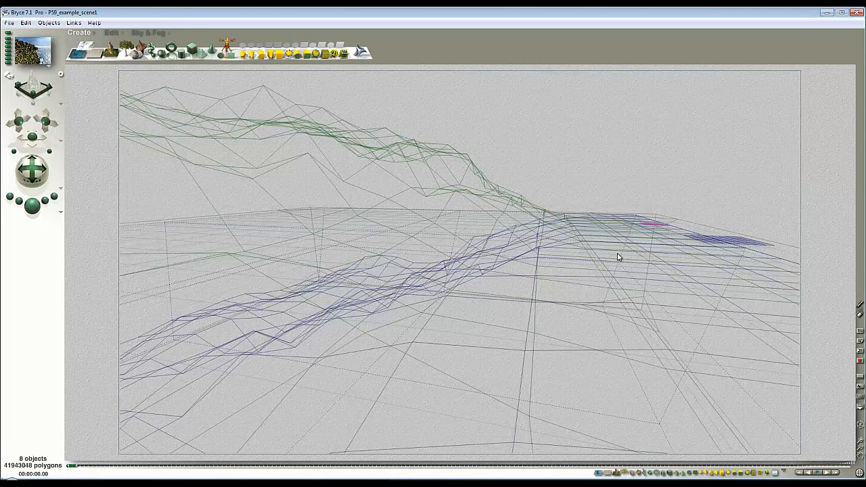
Select the Cliff_cutter object from the right-click list of objects under the cursor
{"action": "right_click", "coordinate": [617, 257]}
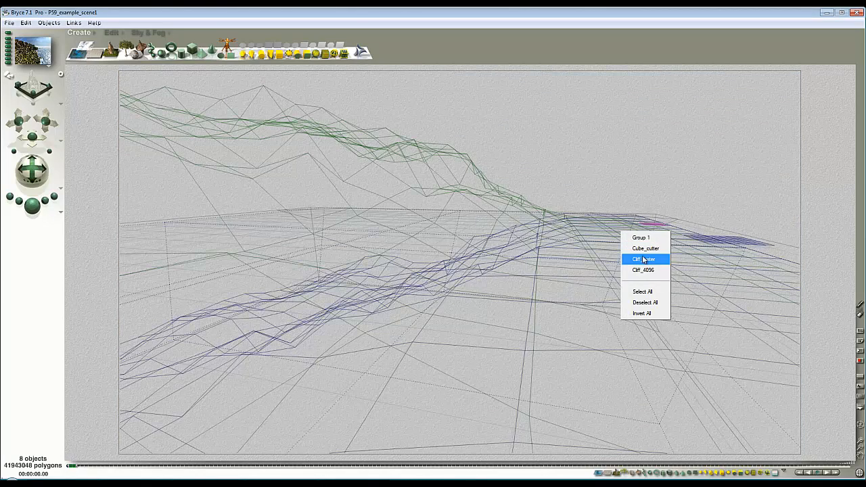
{"action": "left_click", "coordinate": [644, 259]}
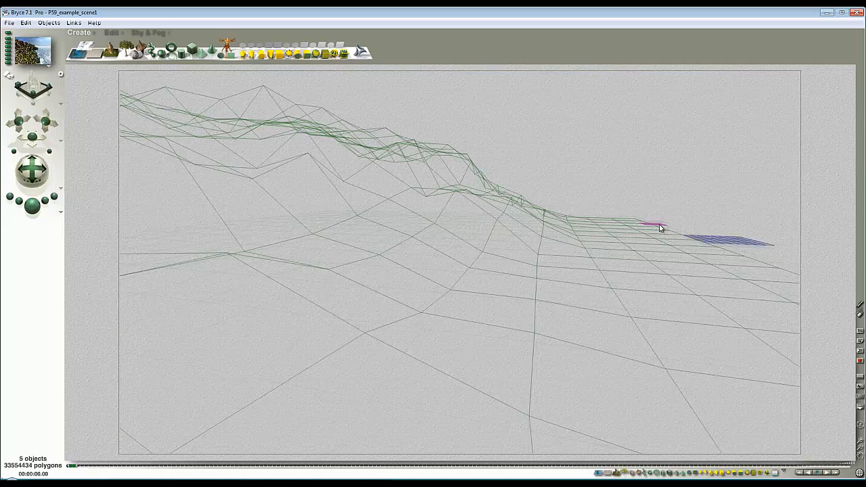
{"action": "mouse_move", "coordinate": [666, 242]}
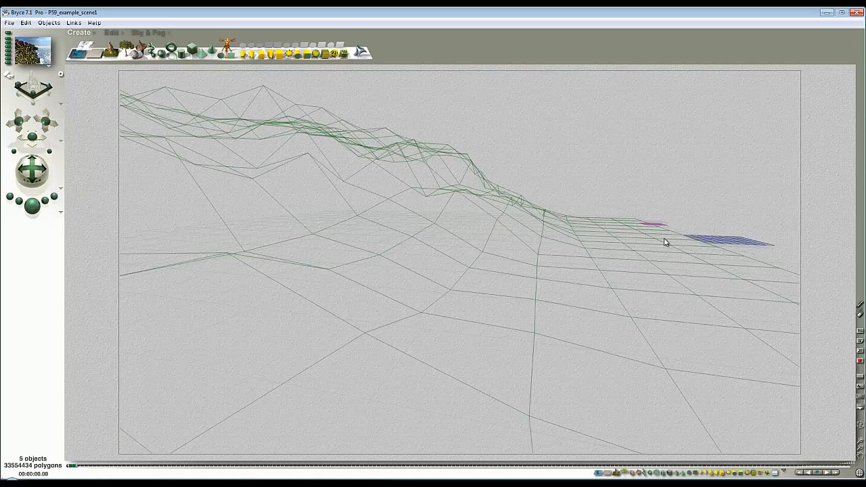
{"action": "mouse_move", "coordinate": [81, 43]}
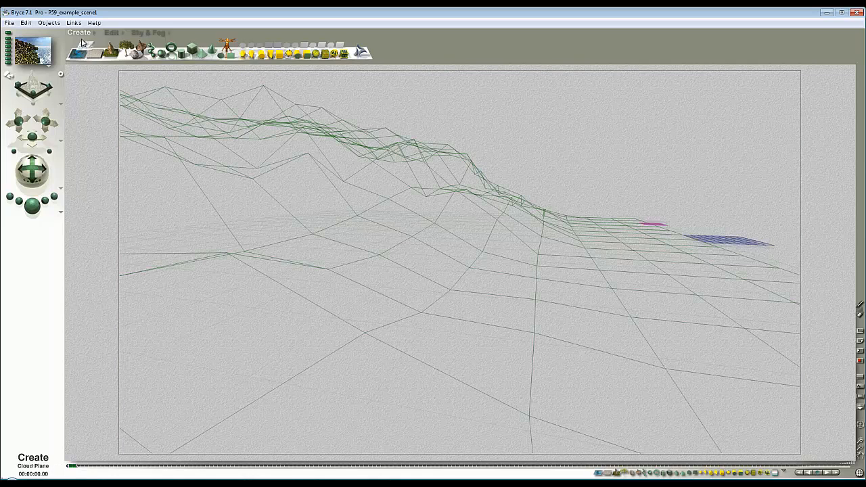
Apply the Lazy Afternoon preset from the Daytime category of the Sky&Fog library
{"action": "left_click", "coordinate": [145, 32]}
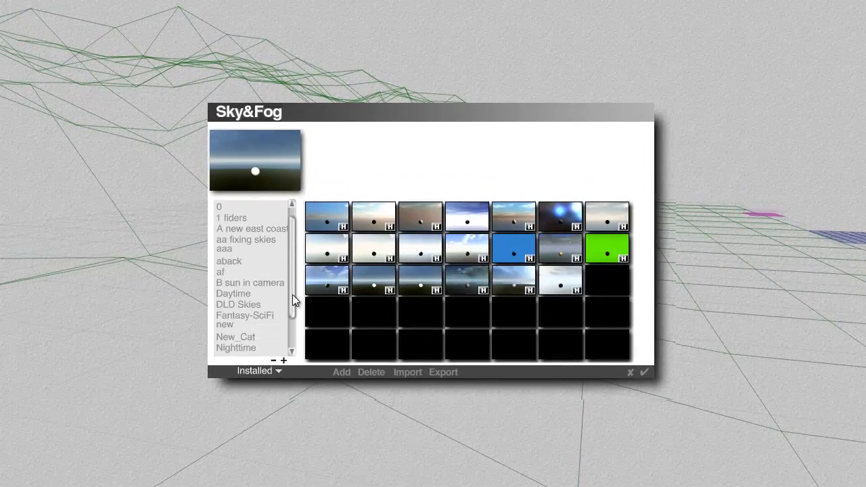
{"action": "left_click", "coordinate": [233, 293]}
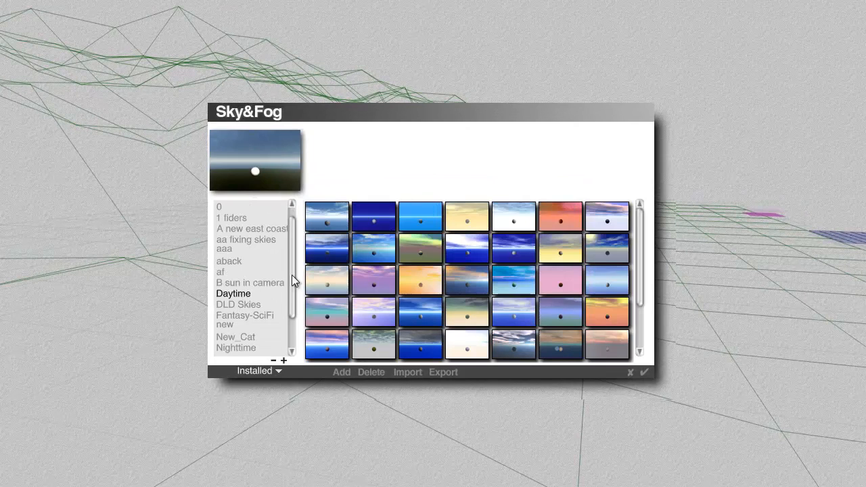
{"action": "left_click", "coordinate": [326, 216]}
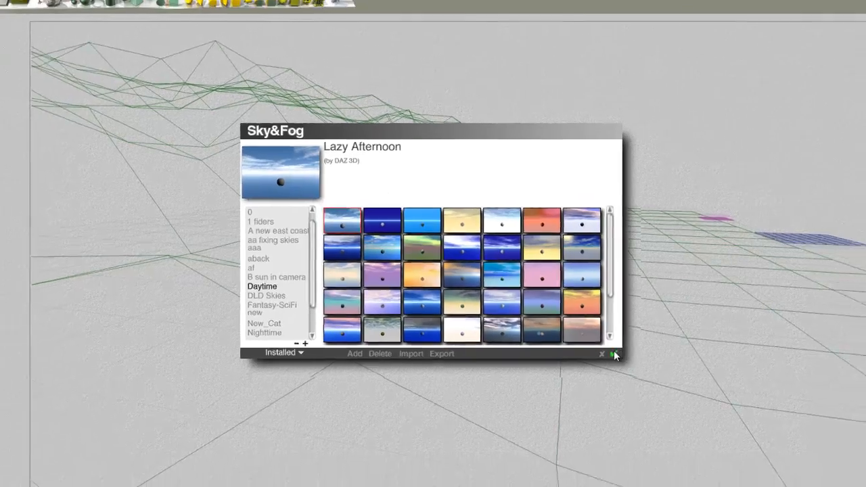
{"action": "left_click", "coordinate": [601, 354]}
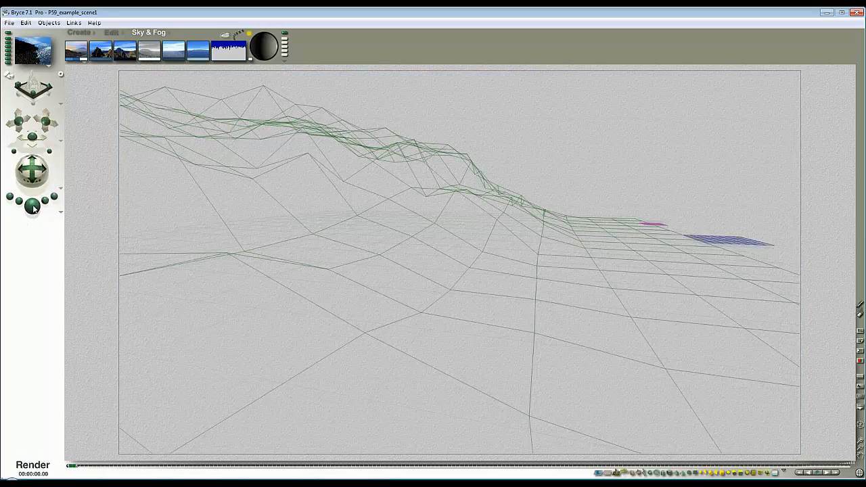
Render the cliff coastline under the Lazy Afternoon sky
{"action": "left_click", "coordinate": [32, 207]}
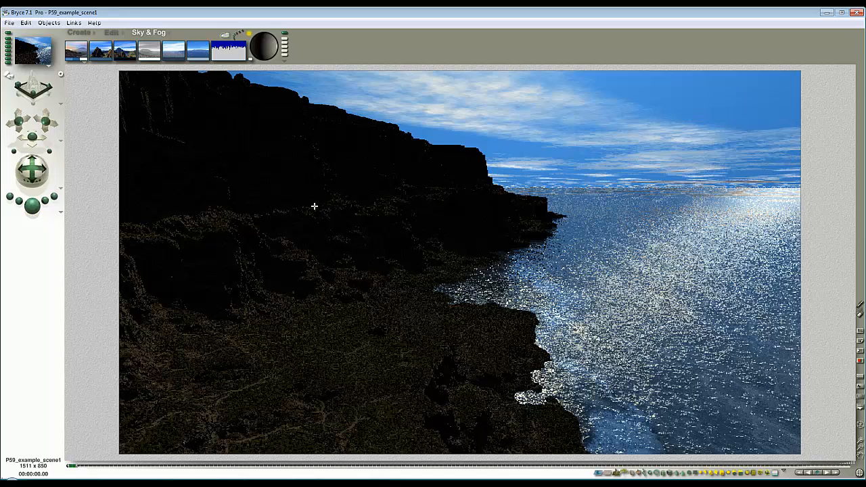
{"action": "mouse_move", "coordinate": [318, 204]}
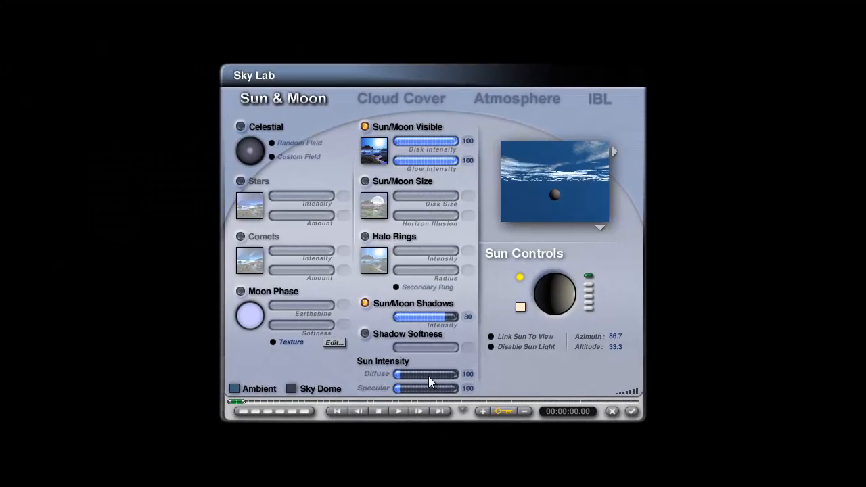
{"action": "mouse_move", "coordinate": [431, 327]}
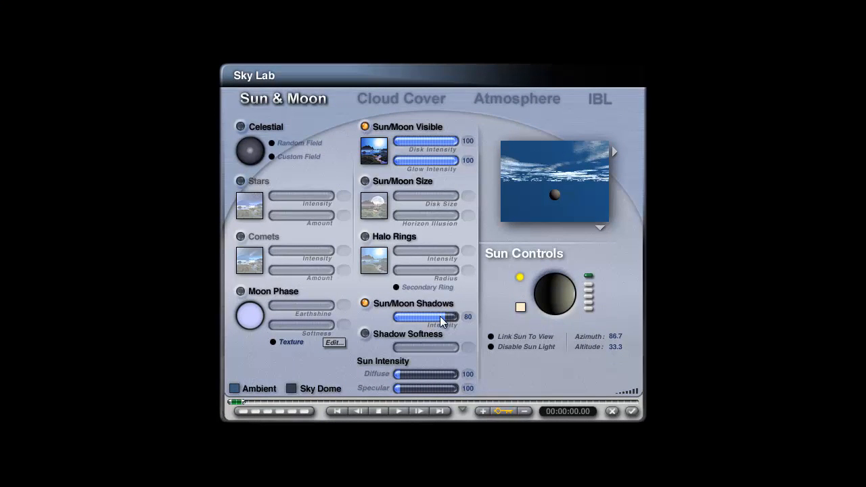
{"action": "mouse_move", "coordinate": [602, 234]}
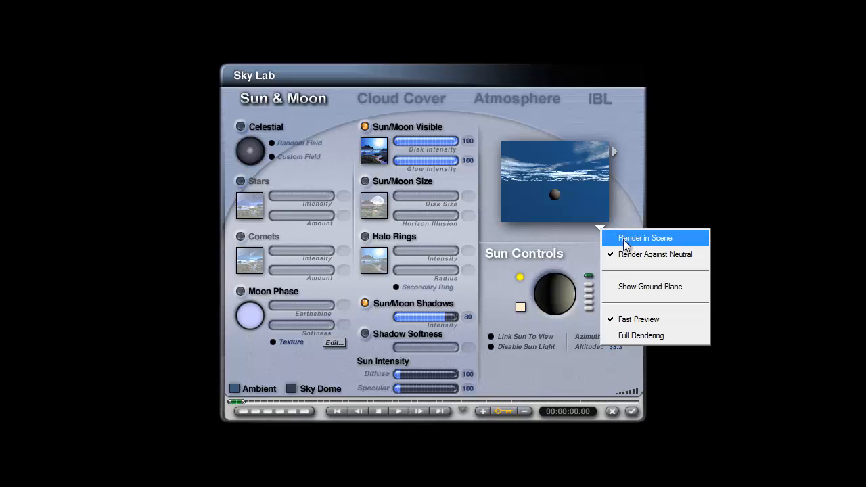
In Sky Lab, render the sky in scene, set sun shadows 100 and diffuse 250, then close
{"action": "left_click", "coordinate": [643, 237]}
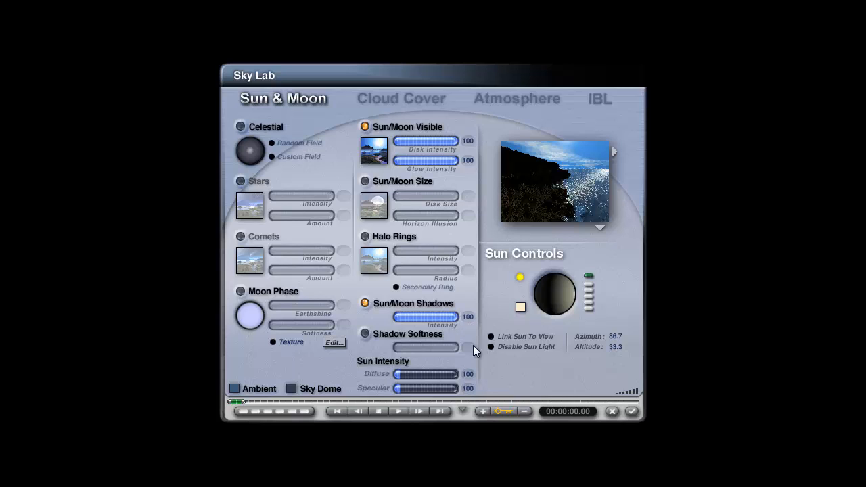
{"action": "mouse_move", "coordinate": [481, 322]}
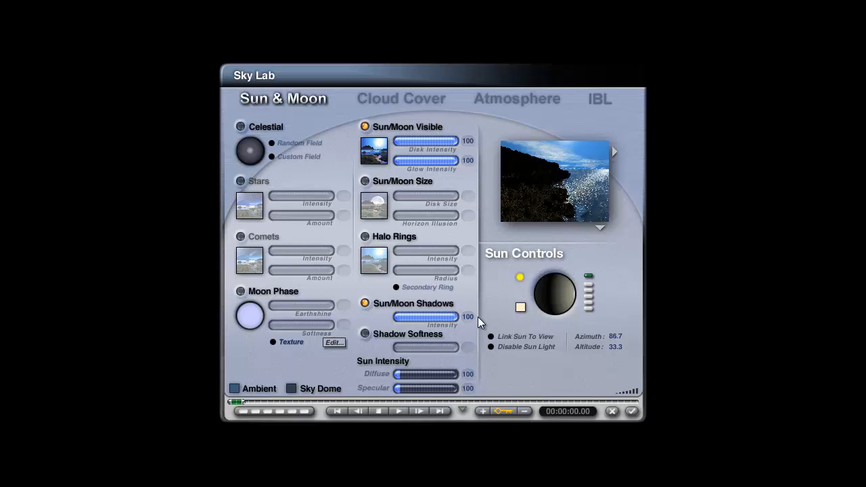
{"action": "mouse_move", "coordinate": [469, 308]}
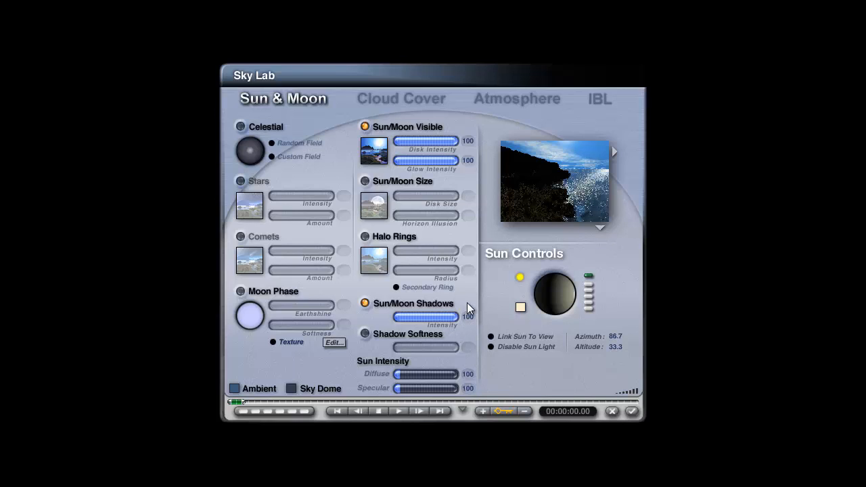
{"action": "mouse_move", "coordinate": [474, 303]}
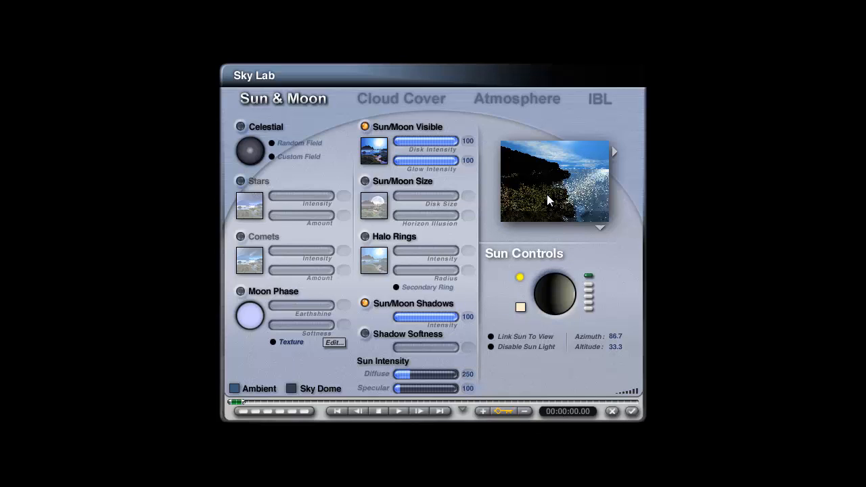
{"action": "mouse_move", "coordinate": [527, 177]}
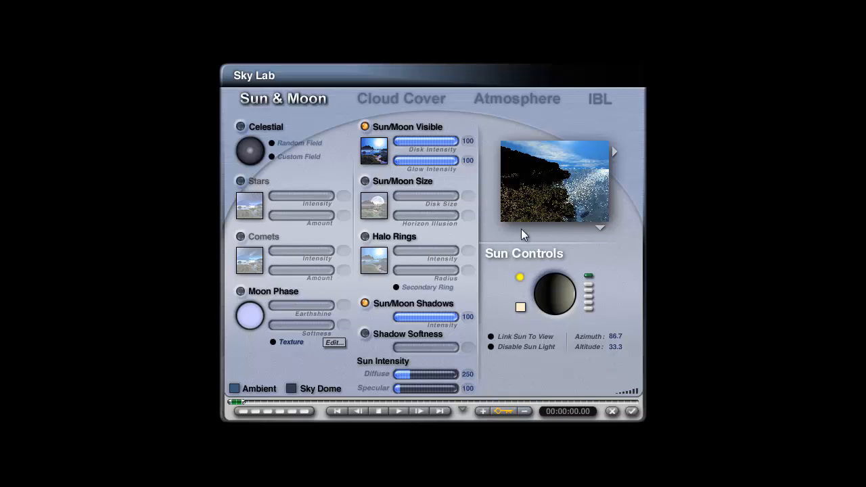
{"action": "mouse_move", "coordinate": [494, 399]}
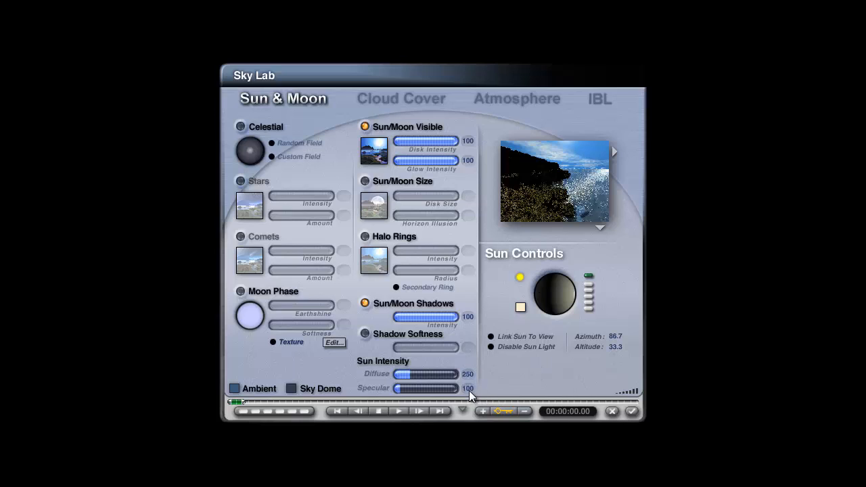
{"action": "double_click", "coordinate": [468, 388]}
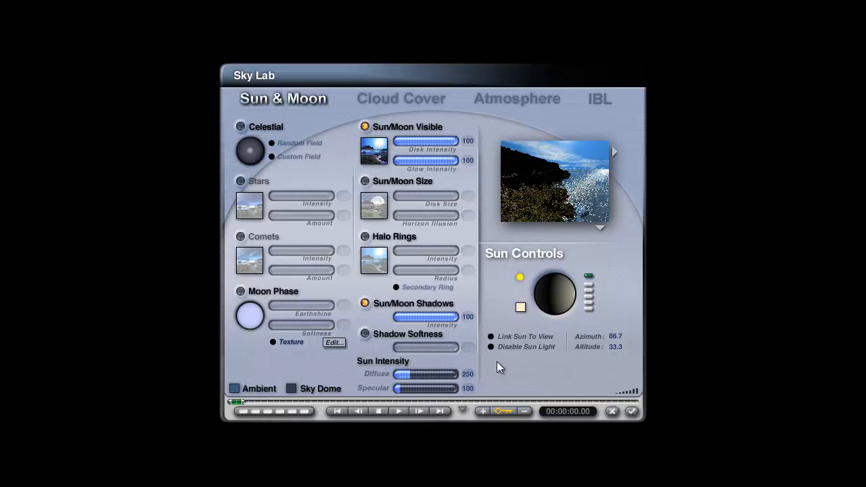
{"action": "mouse_move", "coordinate": [599, 352]}
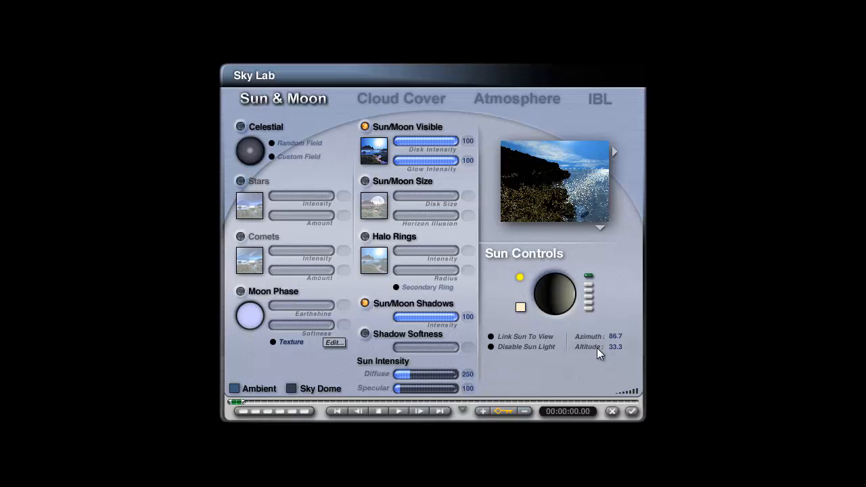
{"action": "mouse_move", "coordinate": [556, 367]}
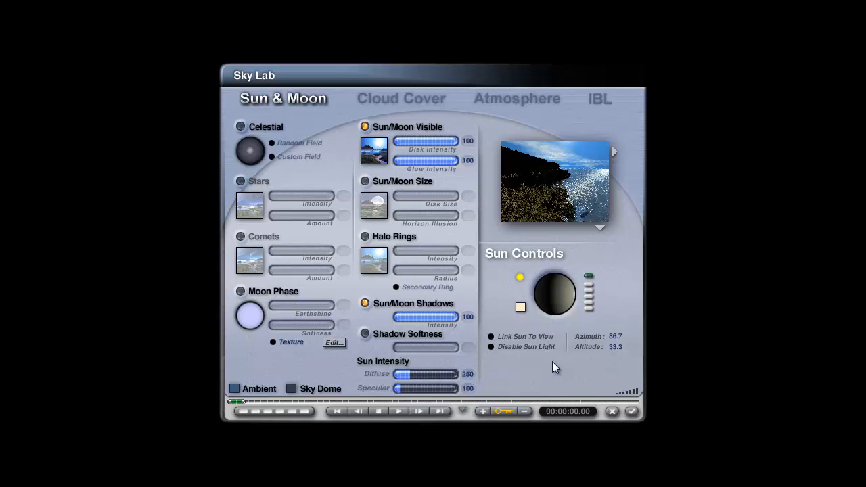
{"action": "left_click", "coordinate": [630, 413]}
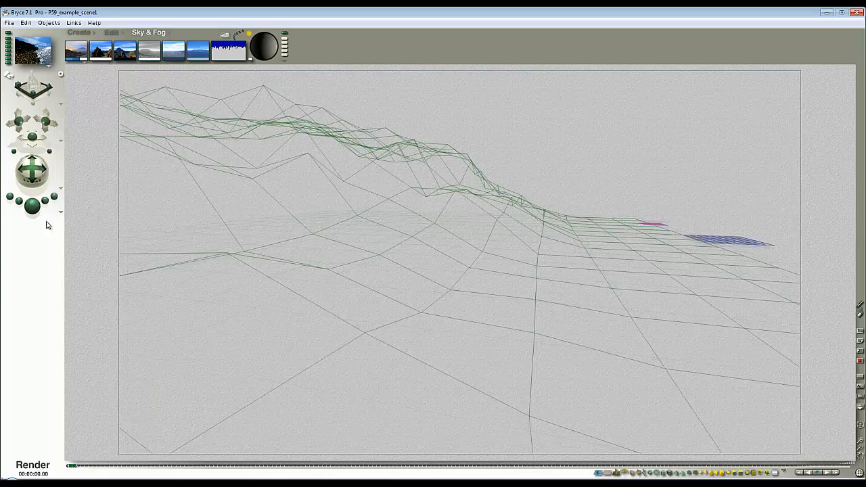
{"action": "left_click", "coordinate": [32, 464]}
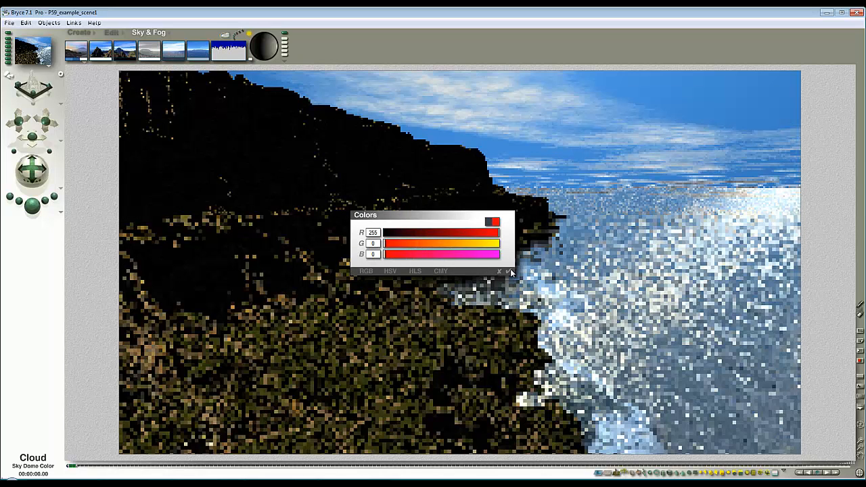
{"action": "left_click", "coordinate": [507, 271]}
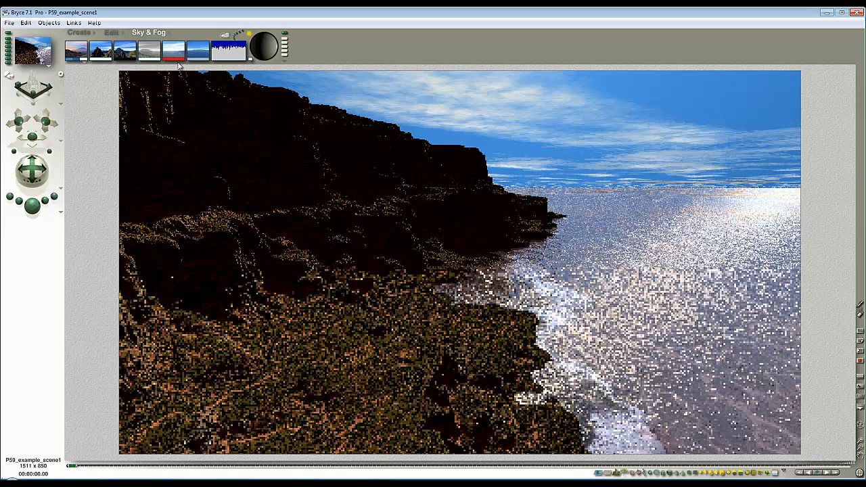
{"action": "mouse_move", "coordinate": [174, 52]}
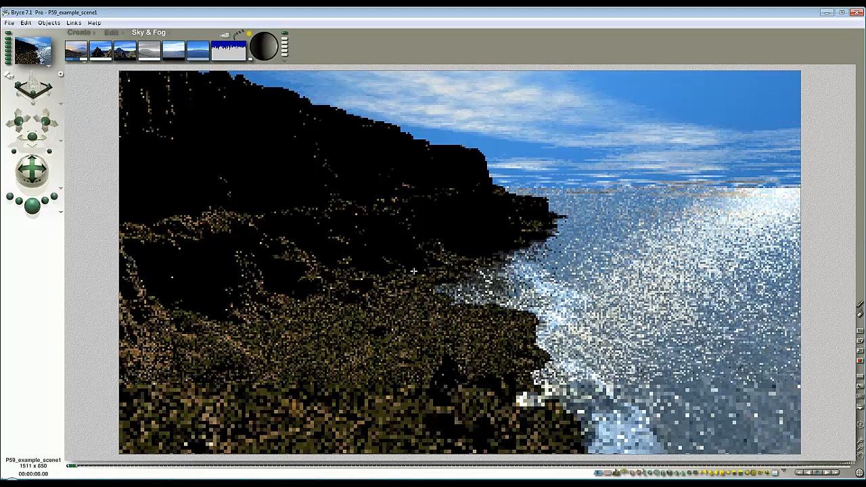
{"action": "mouse_move", "coordinate": [321, 167]}
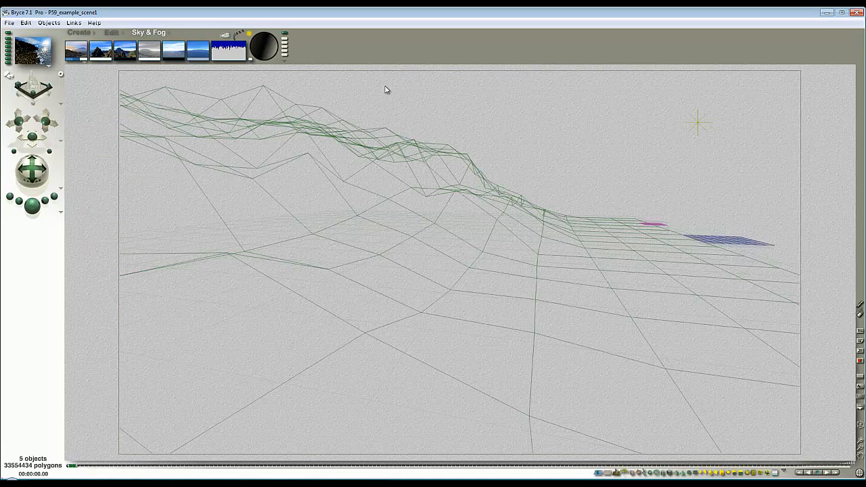
{"action": "mouse_move", "coordinate": [698, 129]}
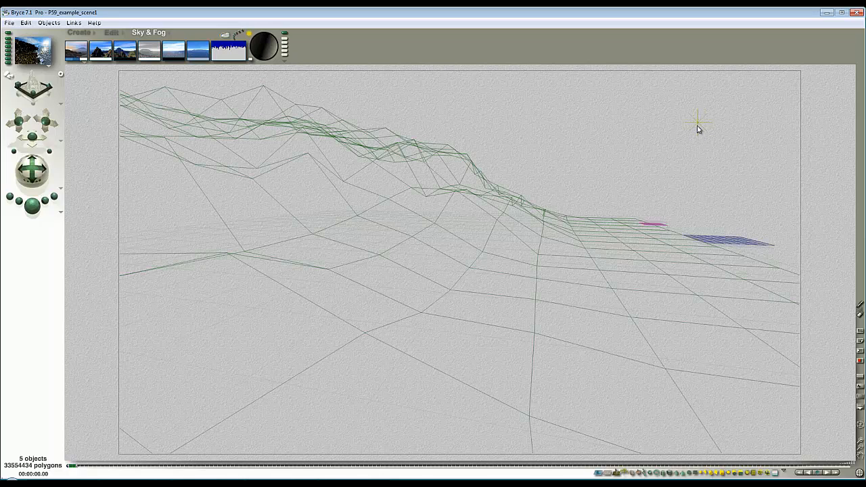
{"action": "mouse_move", "coordinate": [737, 127]}
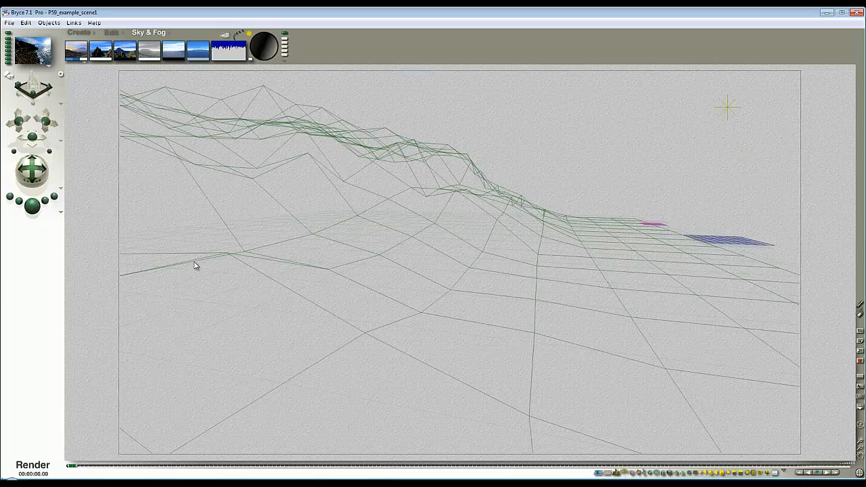
Re-render the scene and change the sun colour swatch from orange to white
{"action": "left_click", "coordinate": [33, 466]}
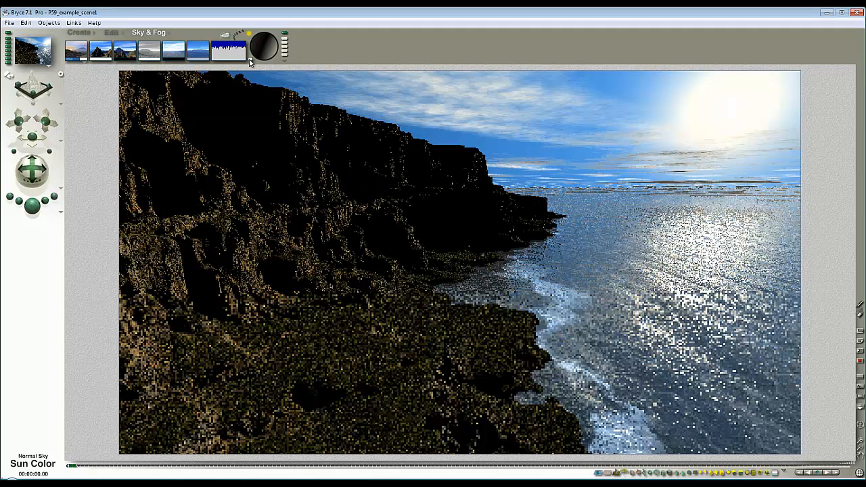
{"action": "left_click", "coordinate": [264, 47]}
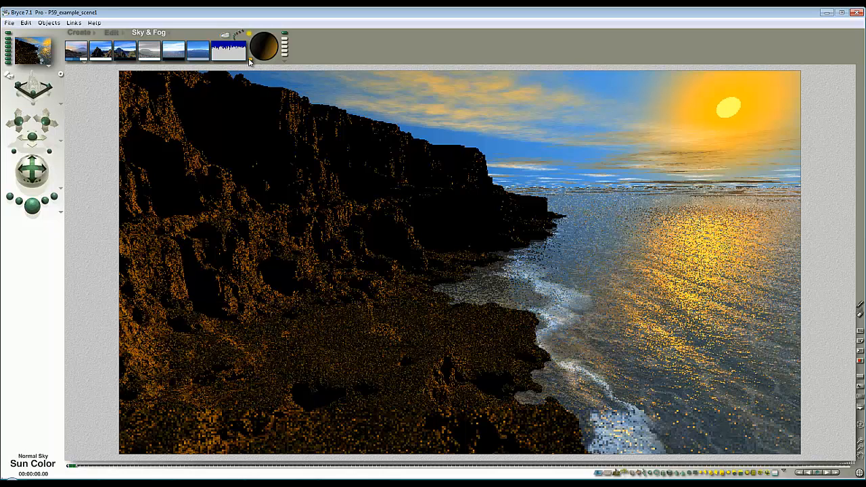
{"action": "left_click", "coordinate": [263, 47]}
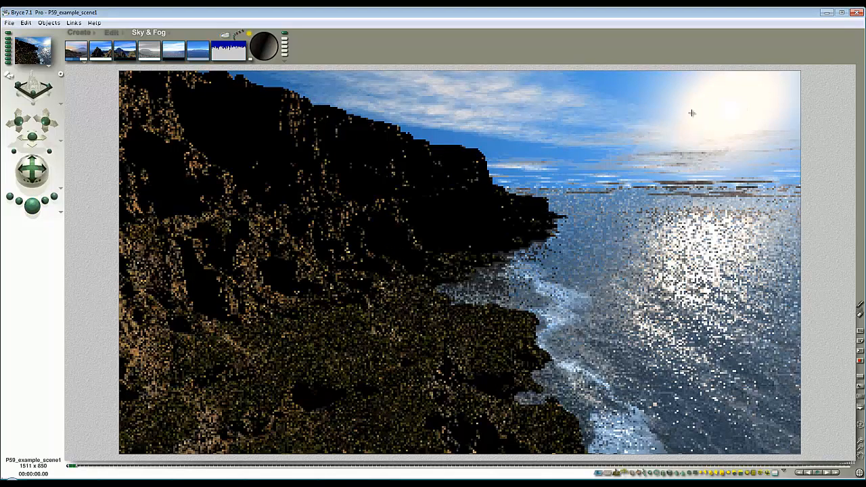
{"action": "mouse_move", "coordinate": [747, 109]}
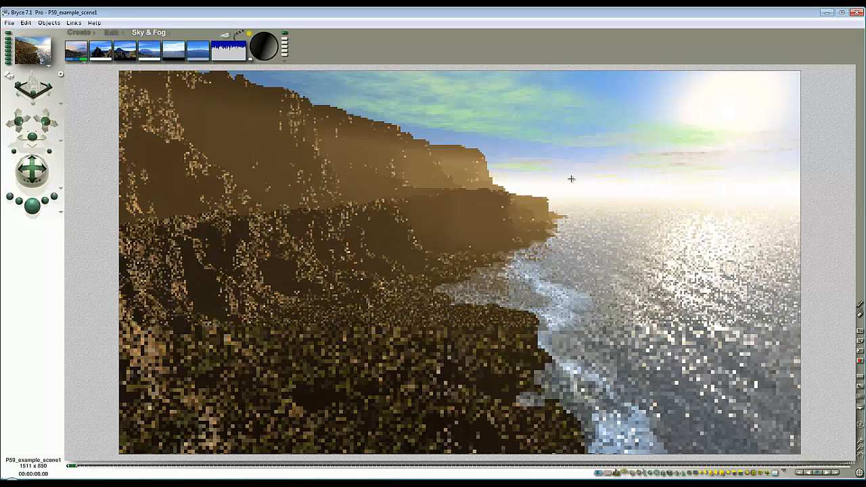
{"action": "mouse_move", "coordinate": [474, 185]}
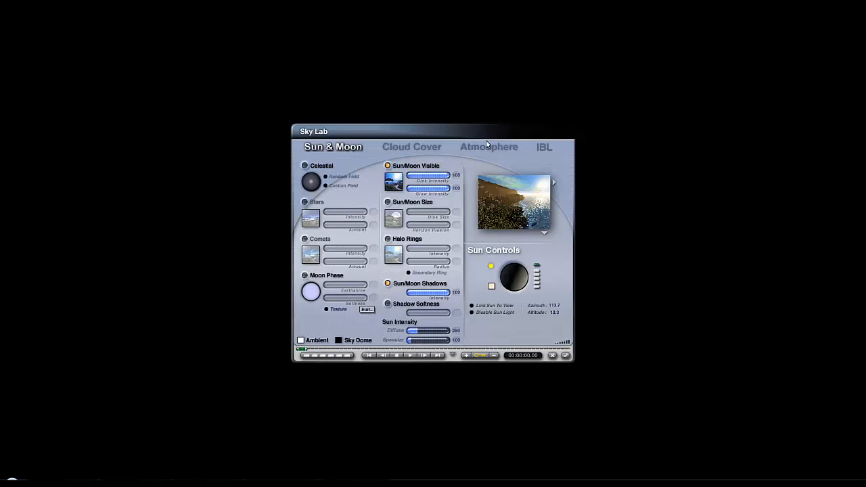
Turn off fog in the Atmosphere tab keeping haze, render, and reopen Sky Lab
{"action": "left_click", "coordinate": [488, 147]}
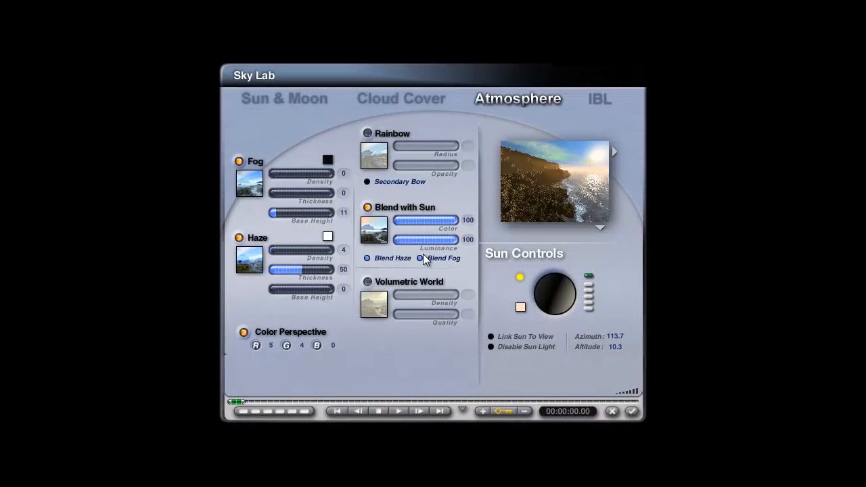
{"action": "mouse_move", "coordinate": [428, 232]}
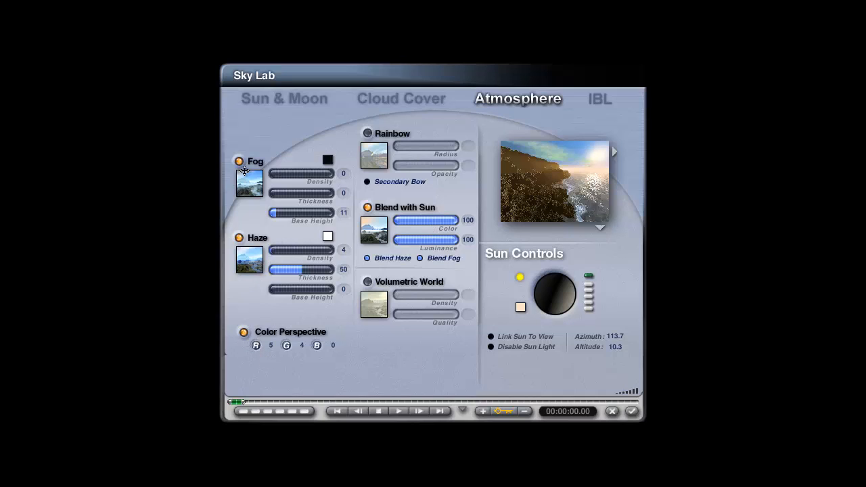
{"action": "left_click", "coordinate": [238, 161]}
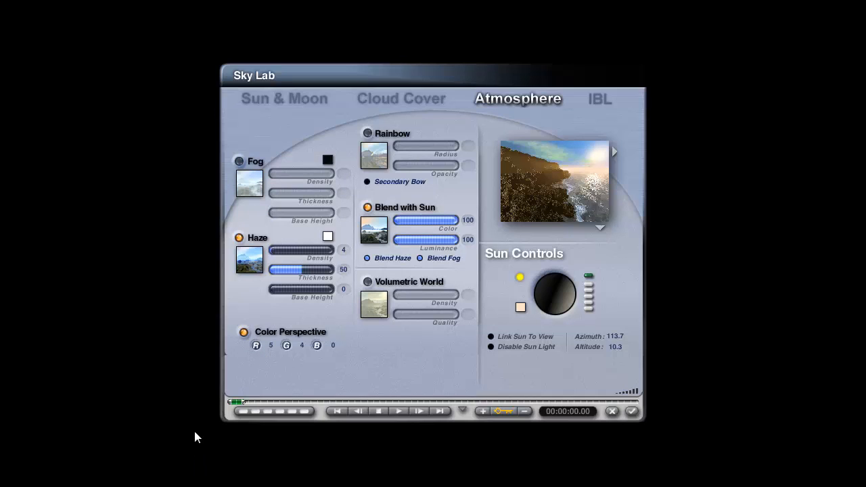
{"action": "mouse_move", "coordinate": [274, 308]}
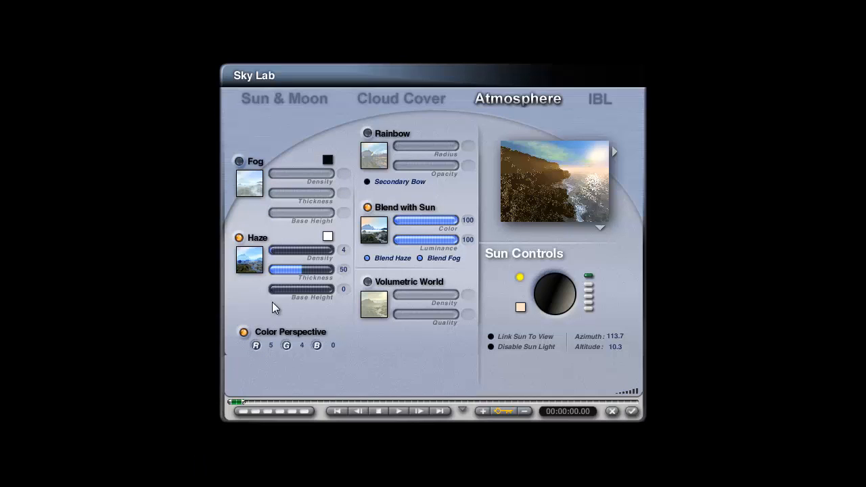
{"action": "left_click", "coordinate": [627, 411]}
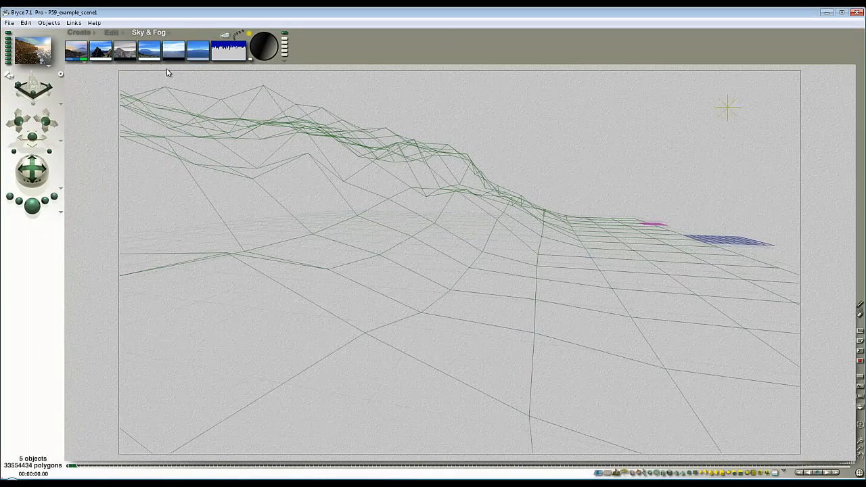
{"action": "left_click", "coordinate": [125, 50]}
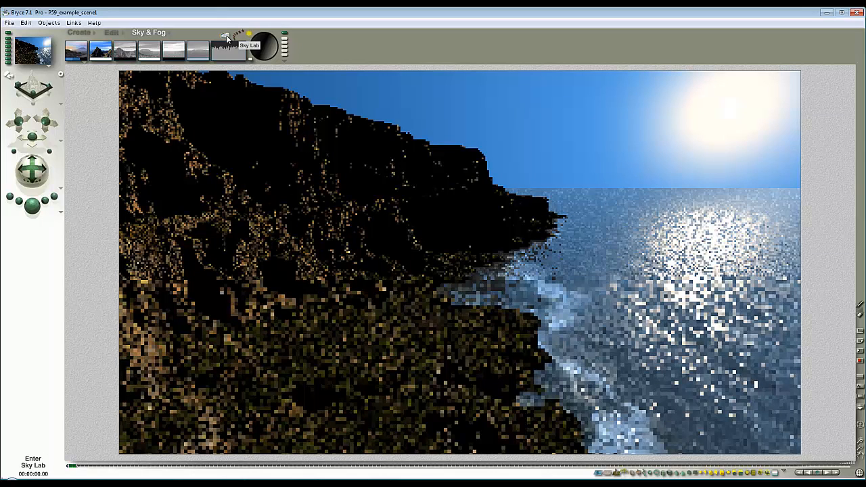
{"action": "left_click", "coordinate": [262, 46]}
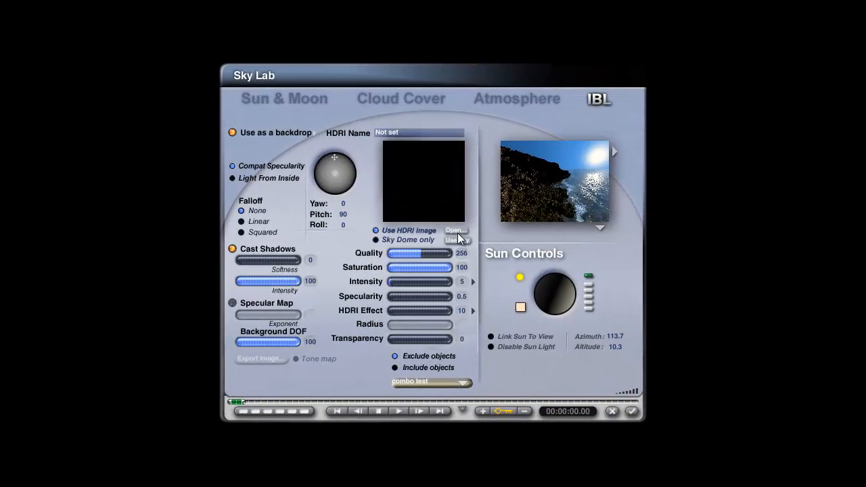
Load Marmorera_SD_2560.hdr in the IBL tab as the image-based lighting backdrop
{"action": "left_click", "coordinate": [455, 230]}
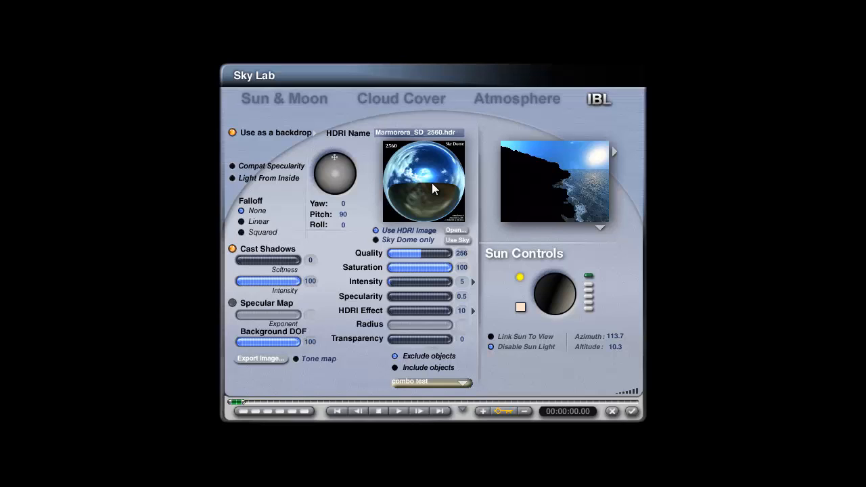
{"action": "mouse_move", "coordinate": [400, 206]}
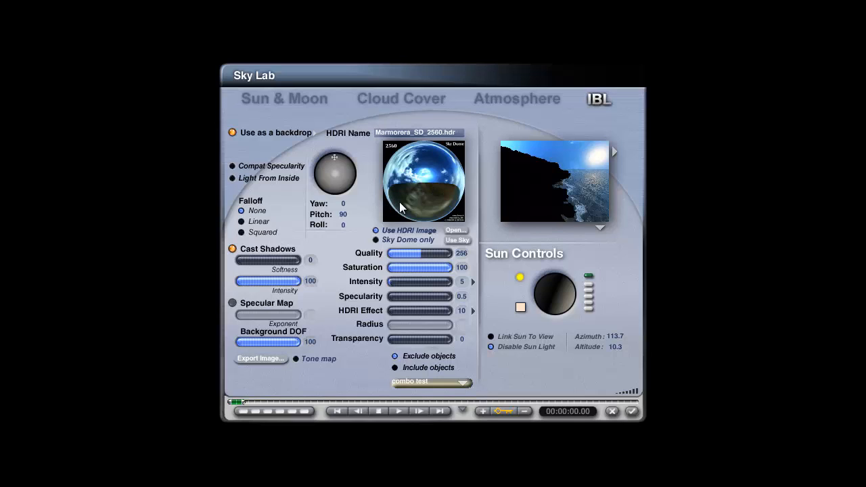
{"action": "mouse_move", "coordinate": [427, 220]}
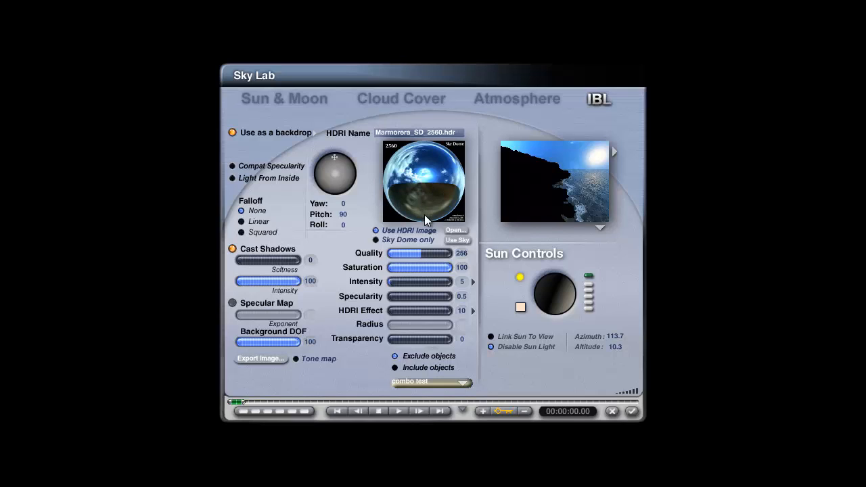
{"action": "mouse_move", "coordinate": [426, 204]}
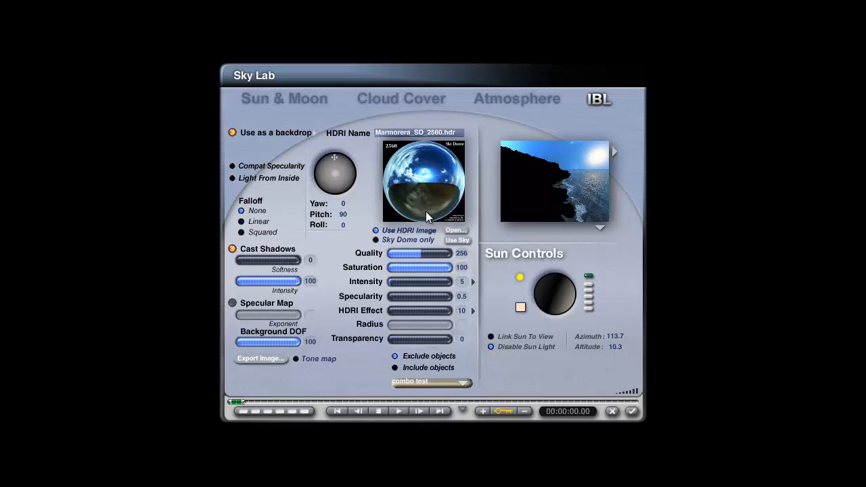
{"action": "mouse_move", "coordinate": [426, 193]}
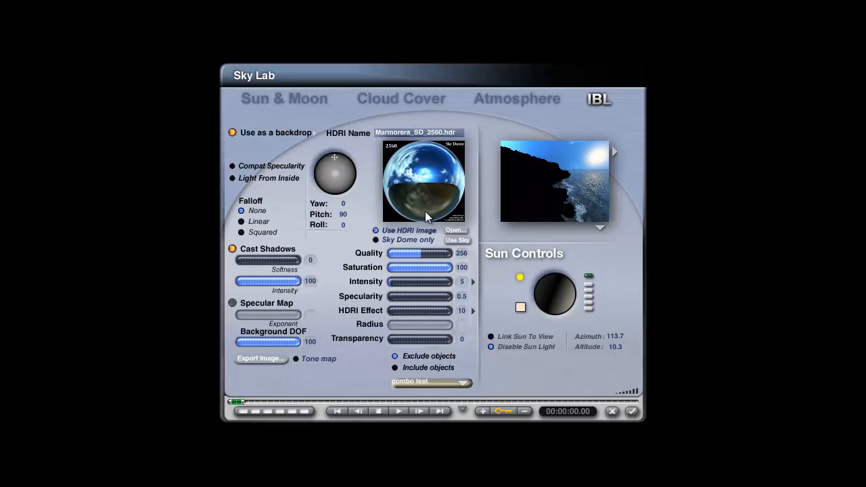
{"action": "mouse_move", "coordinate": [315, 138]}
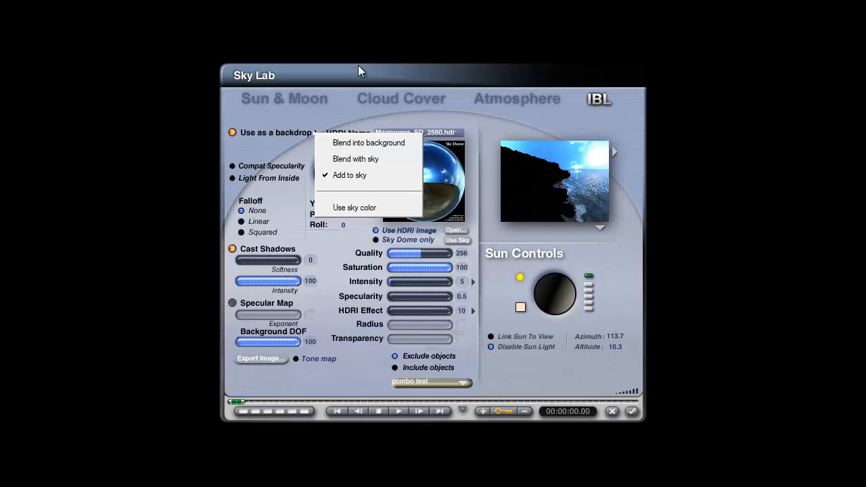
Set the HDRI backdrop blend mode to Add to sky
{"action": "left_click", "coordinate": [350, 175]}
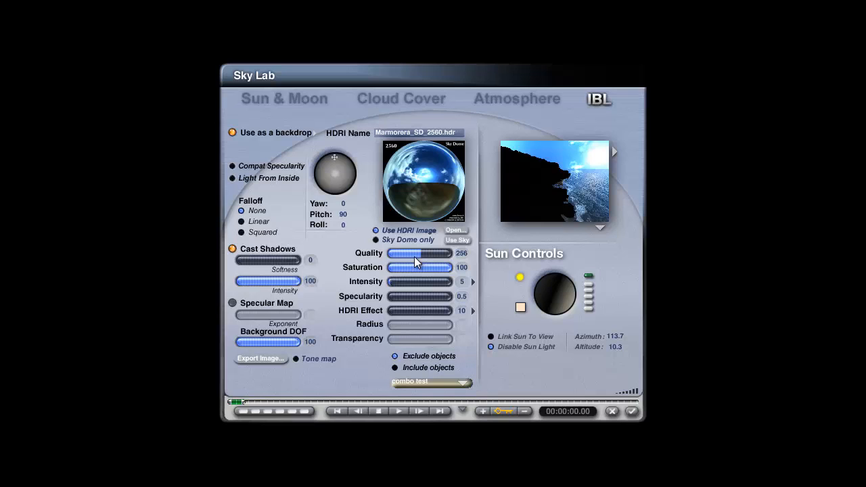
{"action": "mouse_move", "coordinate": [415, 263]}
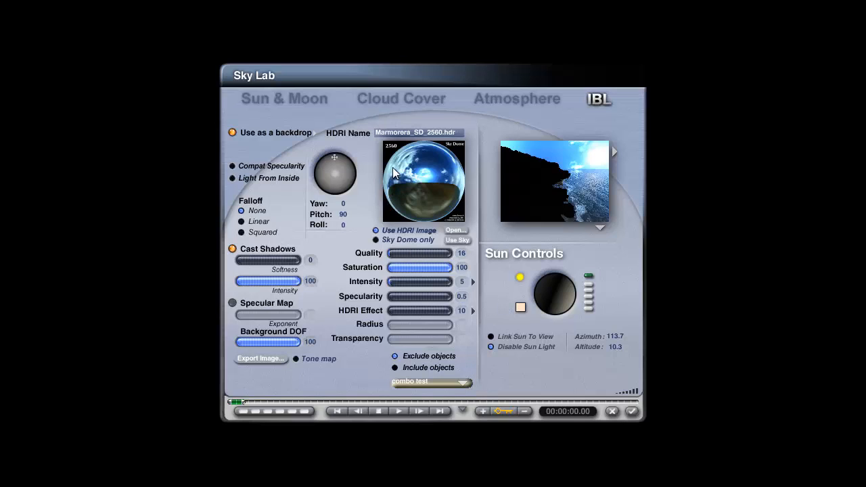
{"action": "mouse_move", "coordinate": [410, 216]}
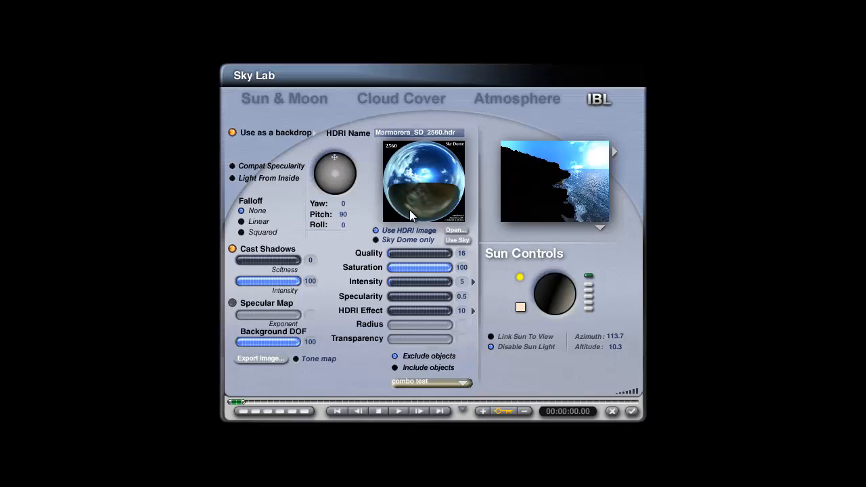
{"action": "mouse_move", "coordinate": [456, 191]}
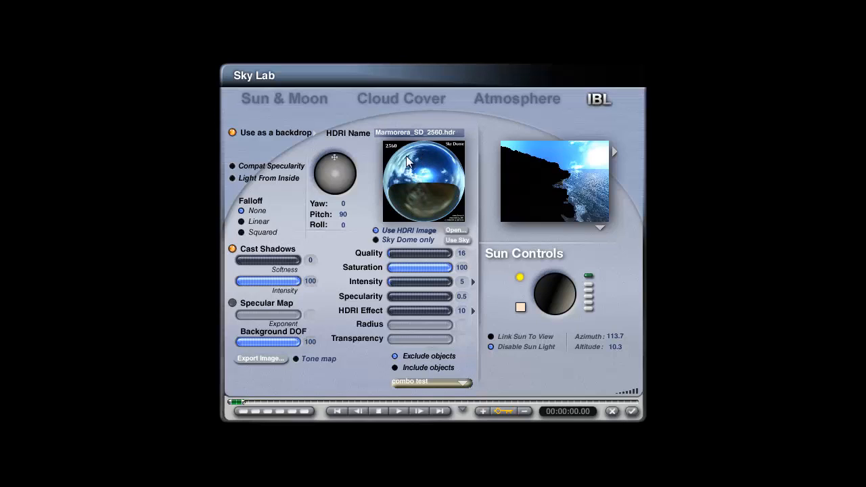
{"action": "mouse_move", "coordinate": [410, 157]}
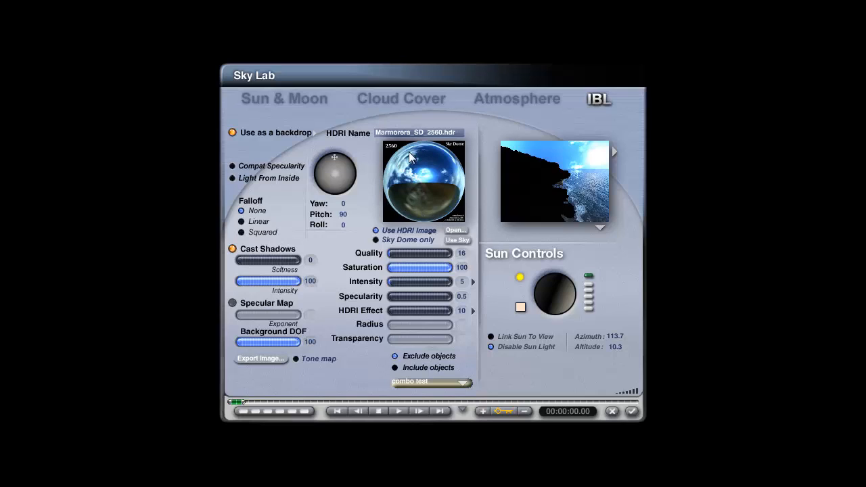
{"action": "mouse_move", "coordinate": [405, 173]}
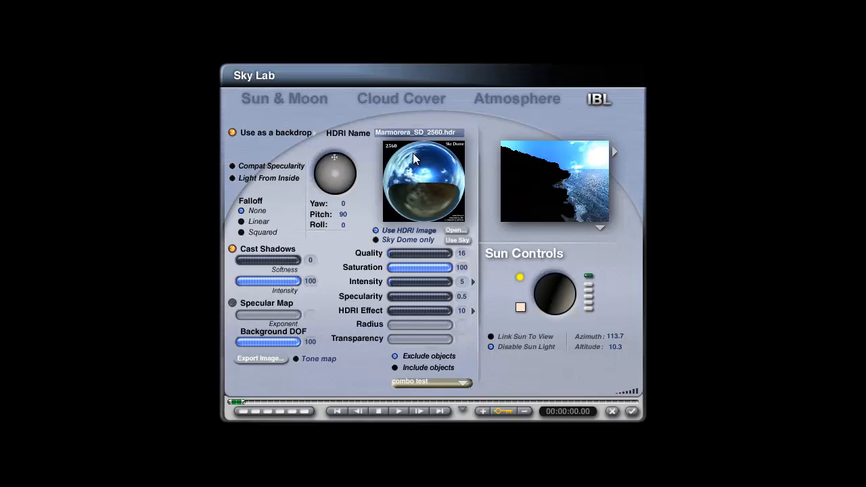
{"action": "mouse_move", "coordinate": [407, 184]}
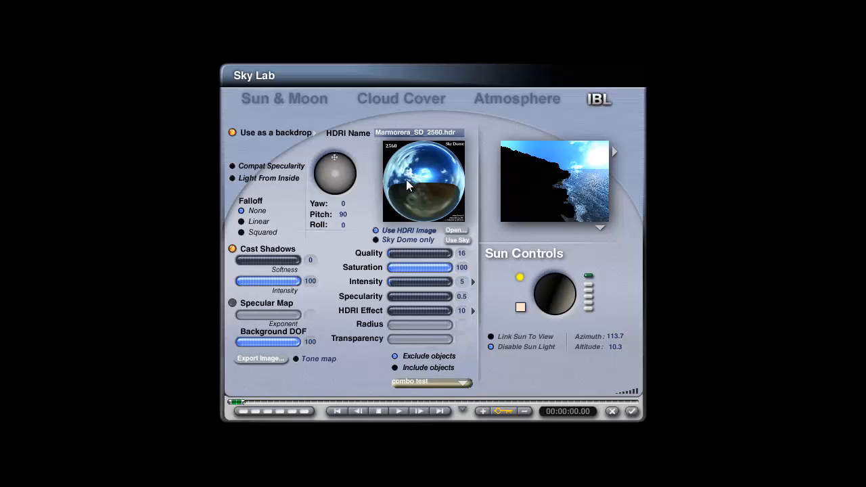
{"action": "mouse_move", "coordinate": [402, 178]}
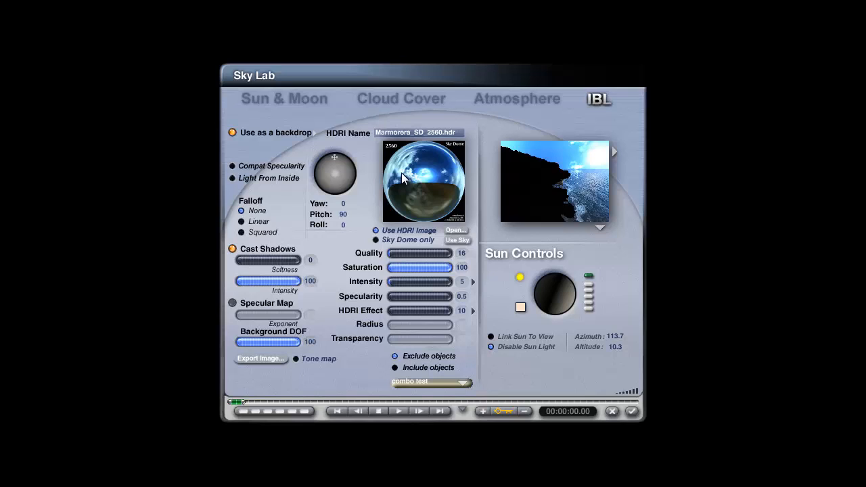
{"action": "mouse_move", "coordinate": [473, 203]}
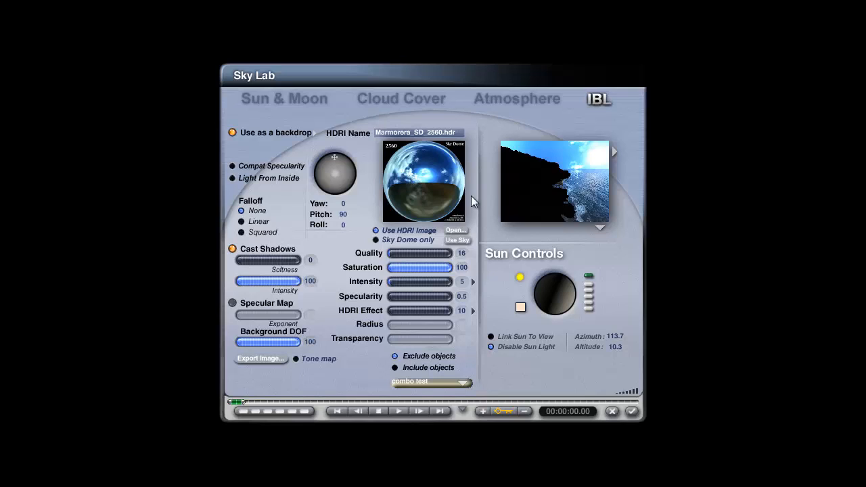
{"action": "mouse_move", "coordinate": [410, 184]}
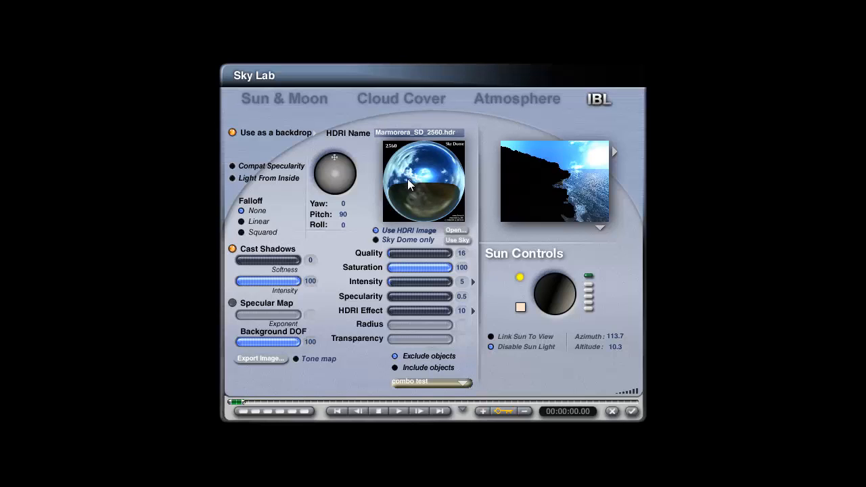
{"action": "mouse_move", "coordinate": [406, 189]}
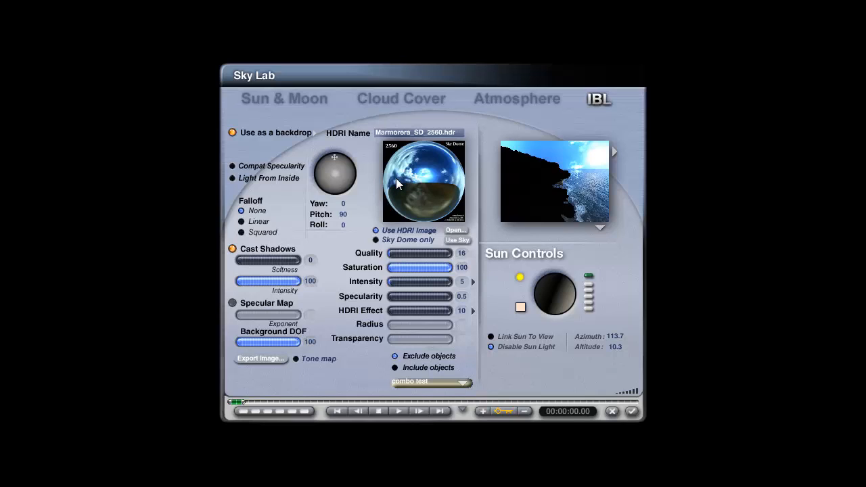
{"action": "mouse_move", "coordinate": [402, 195]}
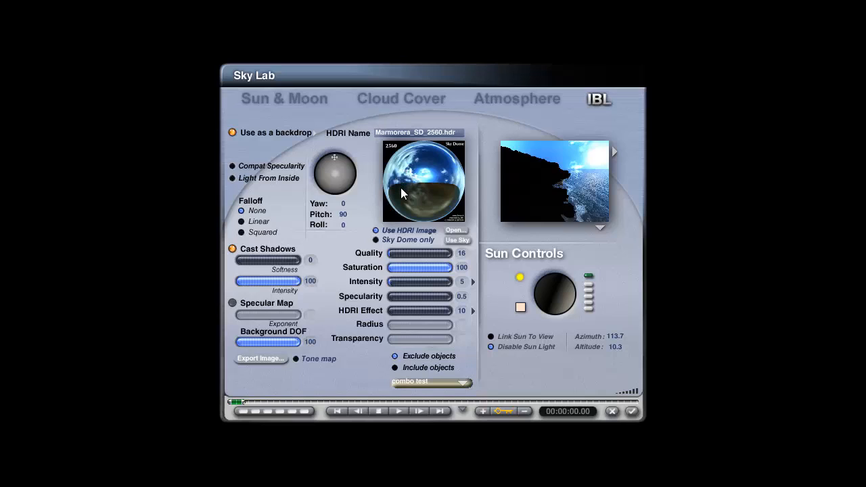
{"action": "mouse_move", "coordinate": [355, 389]}
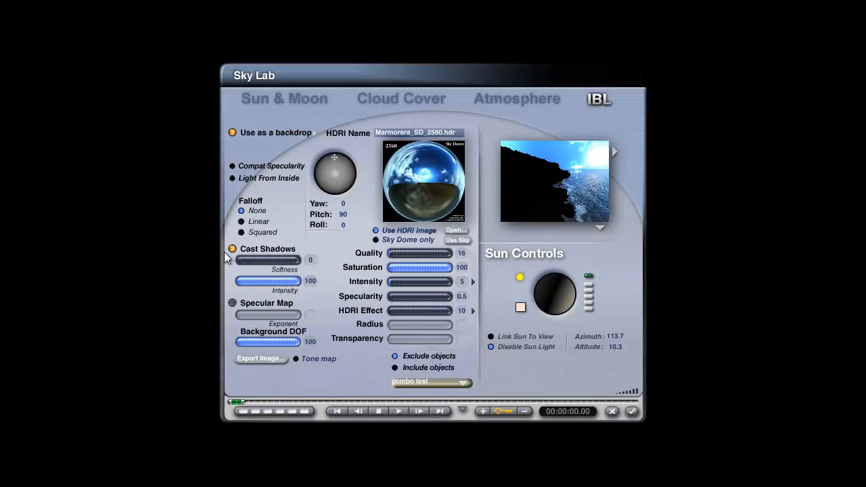
Toggle the HDRI Cast Shadows option off and then on again
{"action": "left_click", "coordinate": [232, 248]}
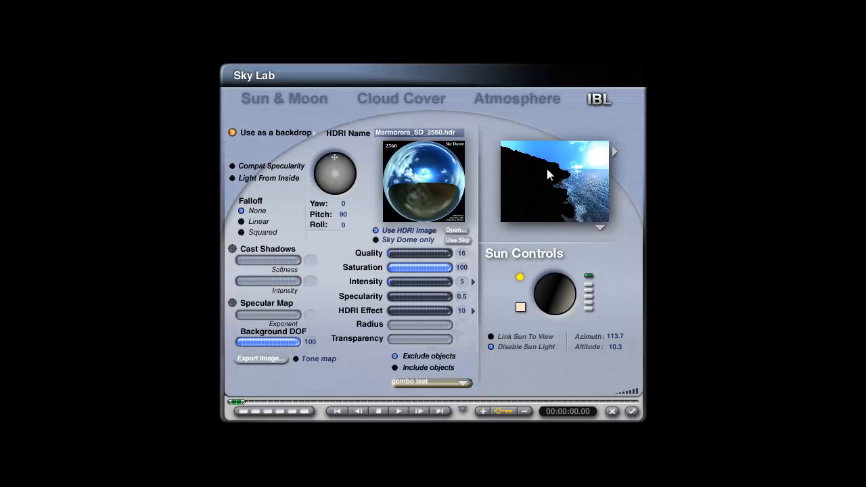
{"action": "mouse_move", "coordinate": [531, 370]}
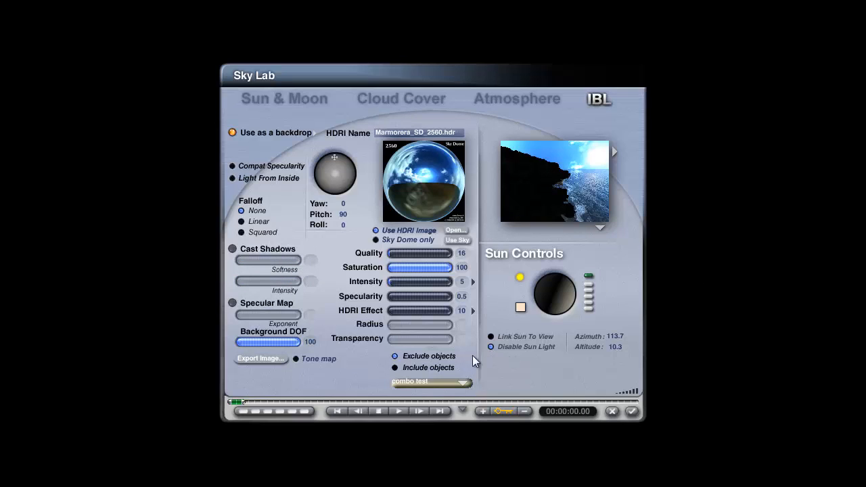
{"action": "mouse_move", "coordinate": [508, 262]}
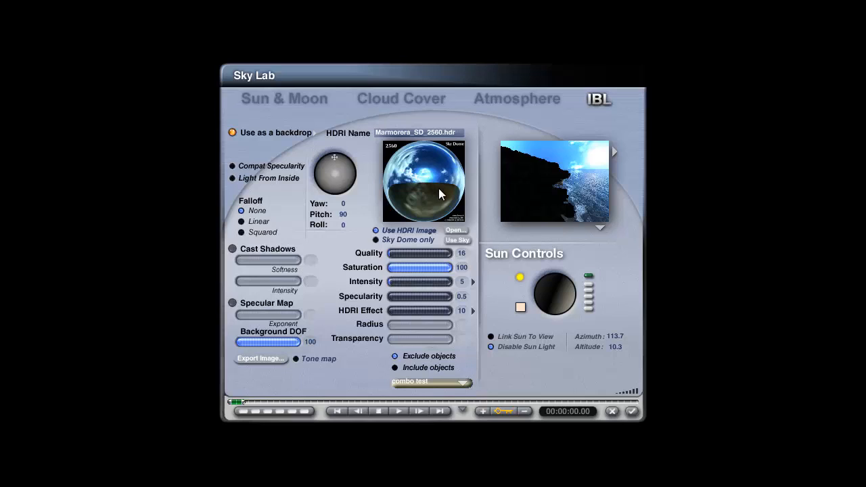
{"action": "mouse_move", "coordinate": [456, 341]}
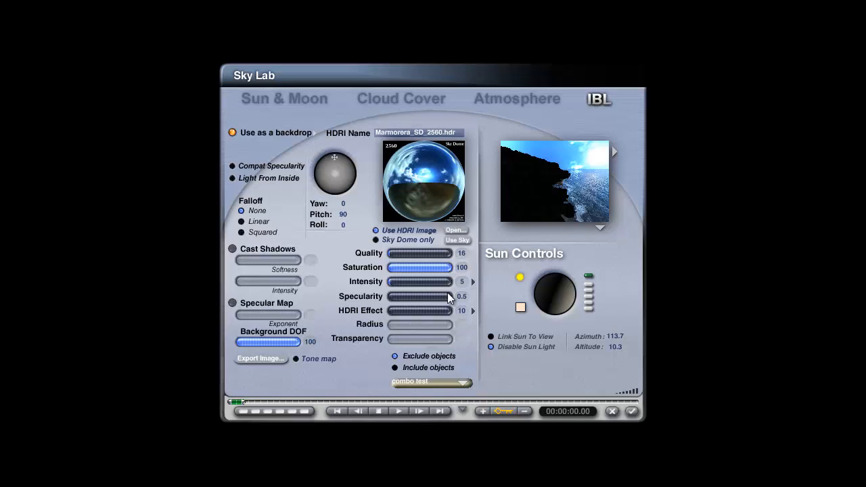
{"action": "mouse_move", "coordinate": [479, 301]}
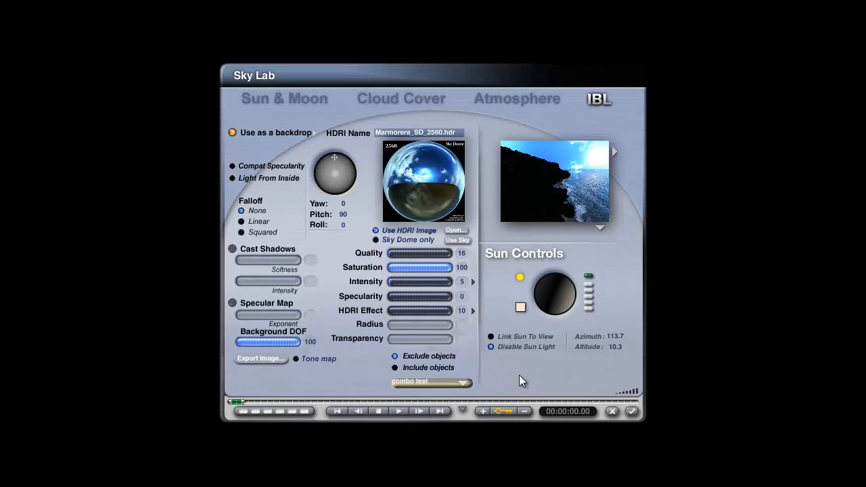
{"action": "mouse_move", "coordinate": [395, 317]}
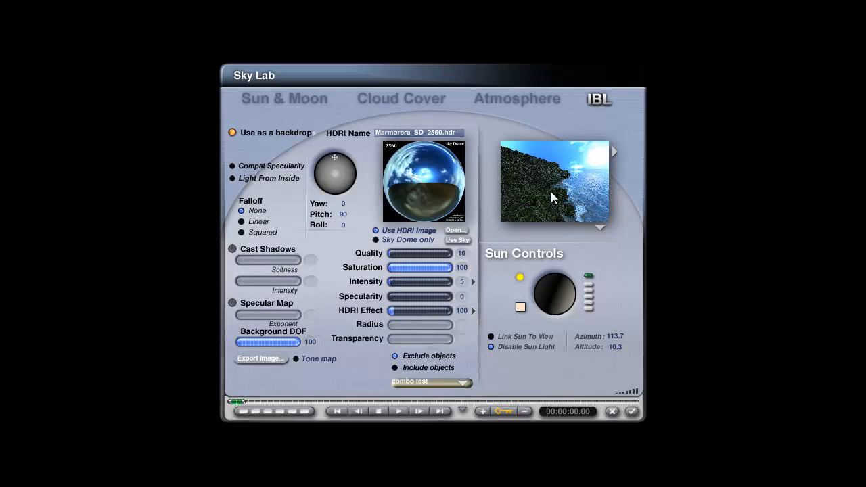
{"action": "left_click", "coordinate": [232, 249]}
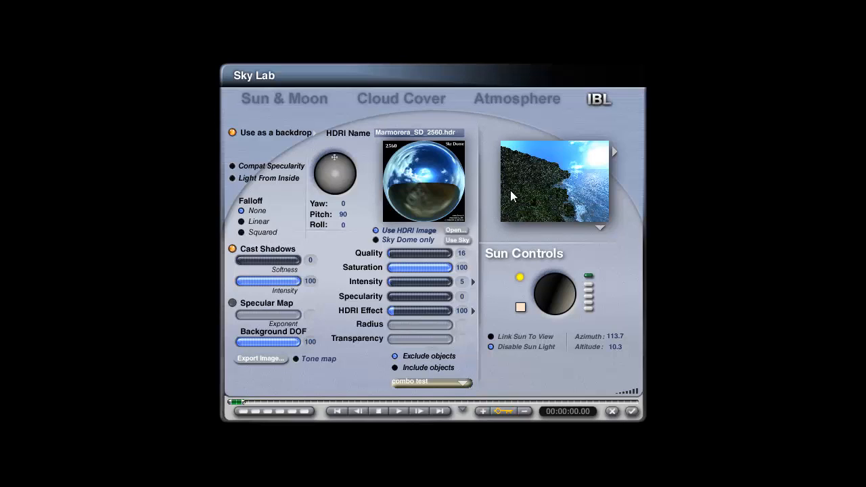
{"action": "mouse_move", "coordinate": [389, 347]}
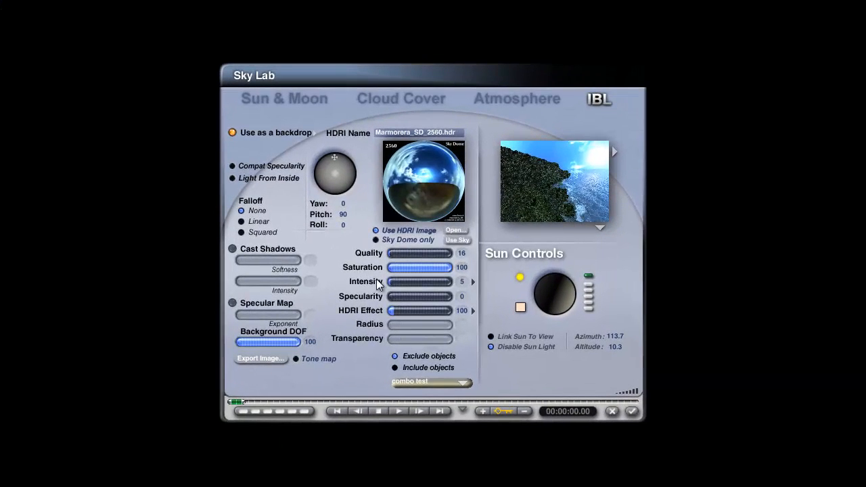
{"action": "mouse_move", "coordinate": [463, 316]}
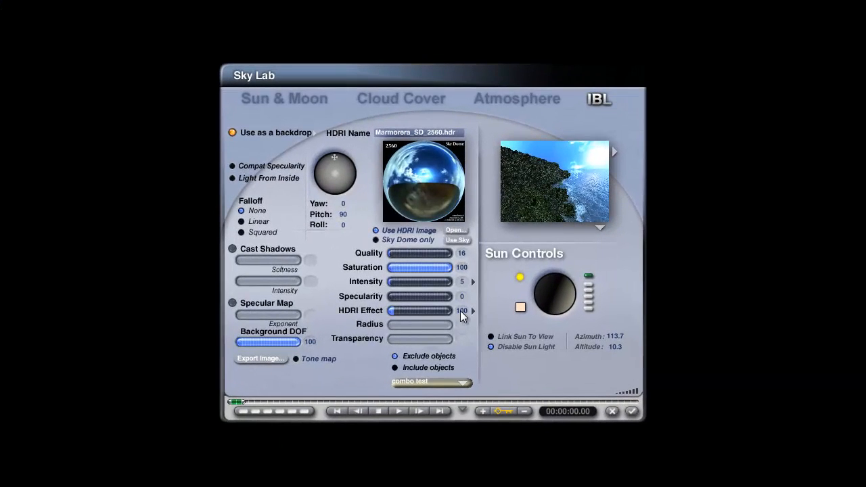
Adjust the IBL tab's HDRI controls toward saturation 80 and effect 70
{"action": "left_click", "coordinate": [462, 311]}
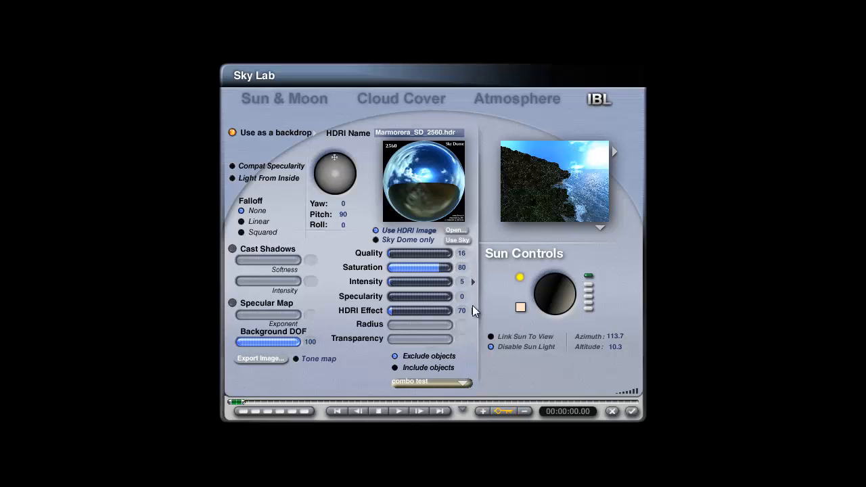
{"action": "mouse_move", "coordinate": [547, 191]}
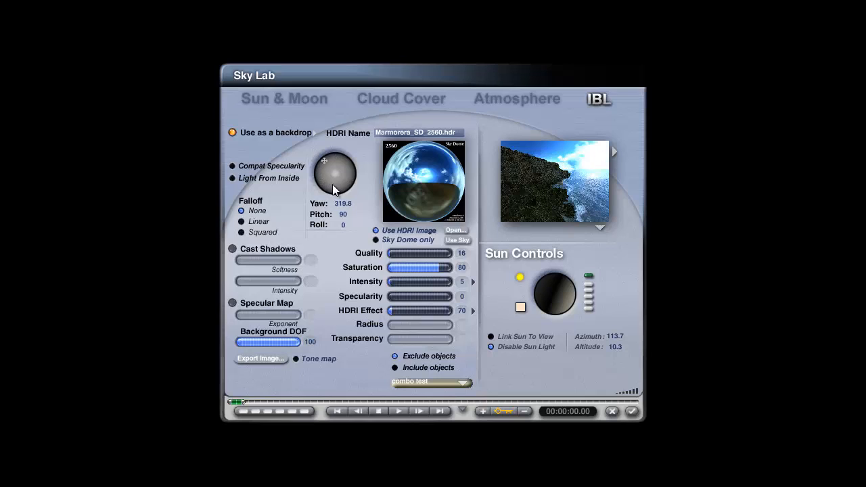
Rotate the HDRI sky to yaw 324.8 and position the sun low at azimuth 120.8
{"action": "left_click_drag", "start_coordinate": [339, 176], "coordinate": [342, 191]}
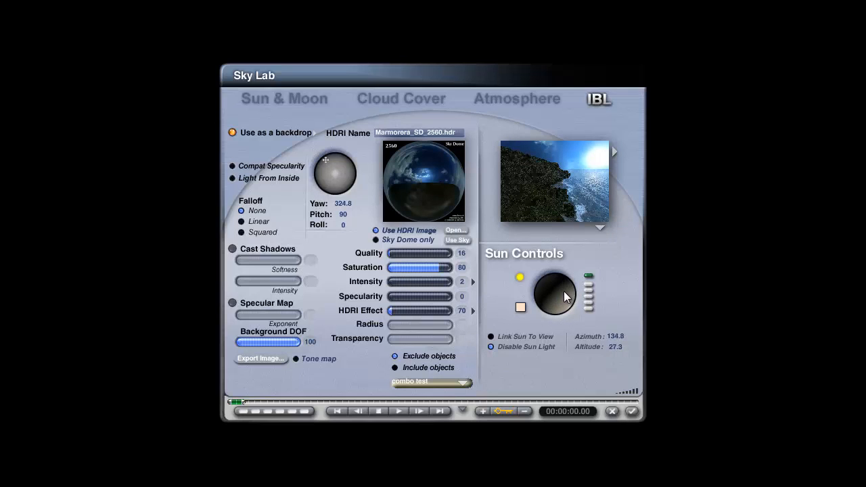
{"action": "left_click_drag", "start_coordinate": [555, 291], "coordinate": [560, 296]}
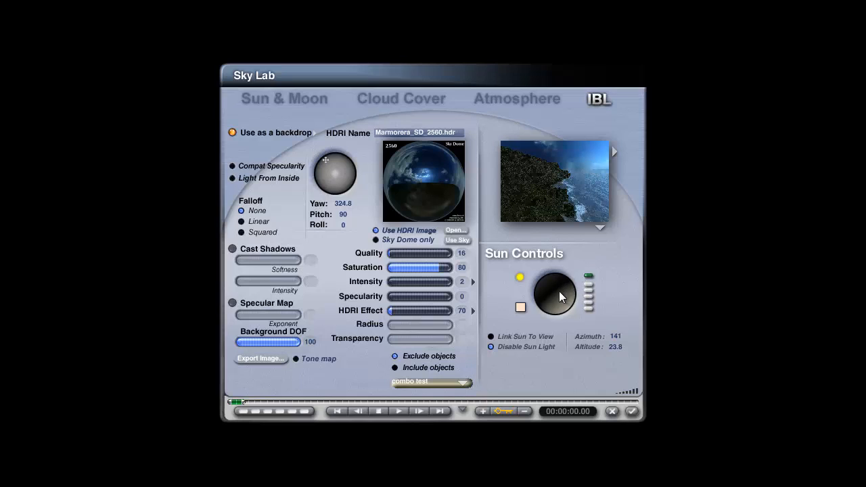
{"action": "left_click_drag", "start_coordinate": [554, 294], "coordinate": [597, 193]}
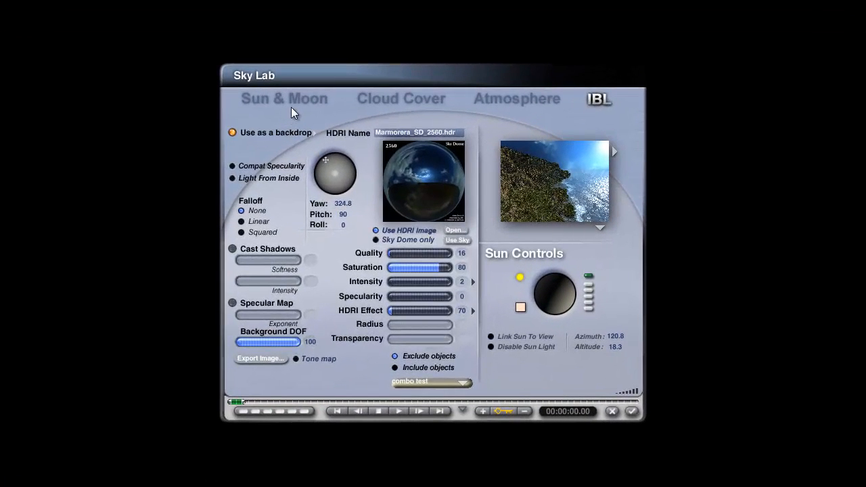
Drag the IBL HDRI Effect slider down to 50
{"action": "left_click", "coordinate": [284, 98]}
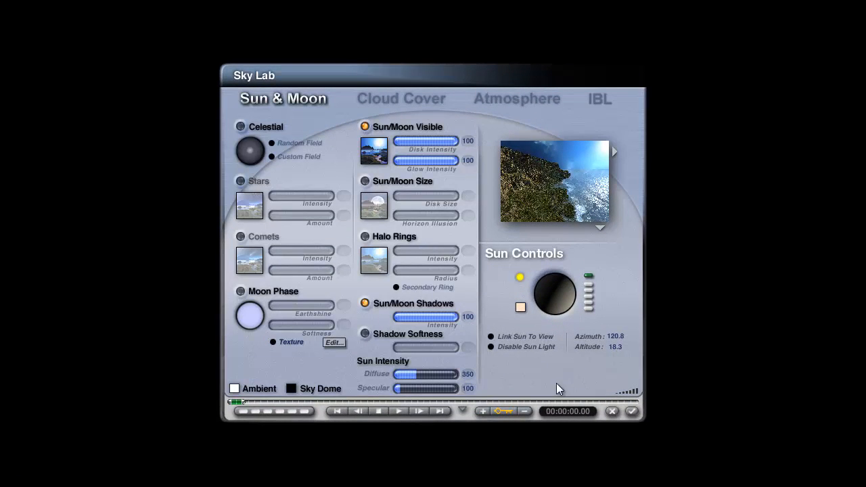
{"action": "left_click", "coordinate": [599, 99]}
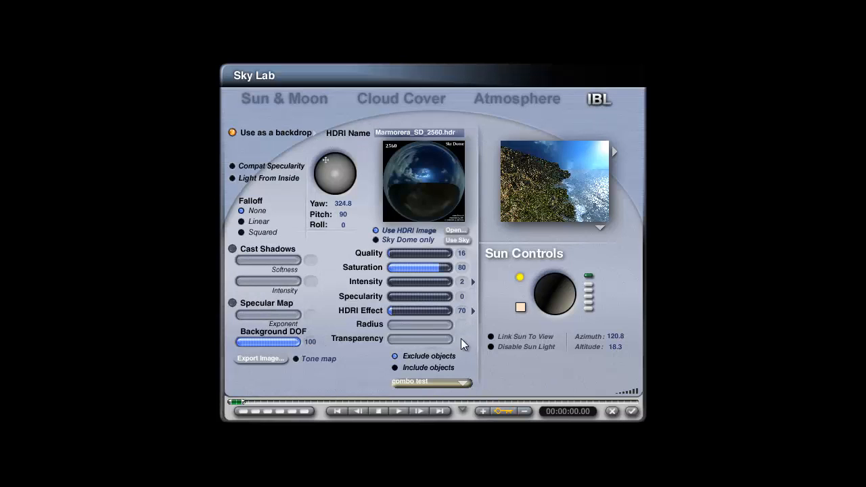
{"action": "left_click_drag", "start_coordinate": [420, 310], "coordinate": [394, 310]}
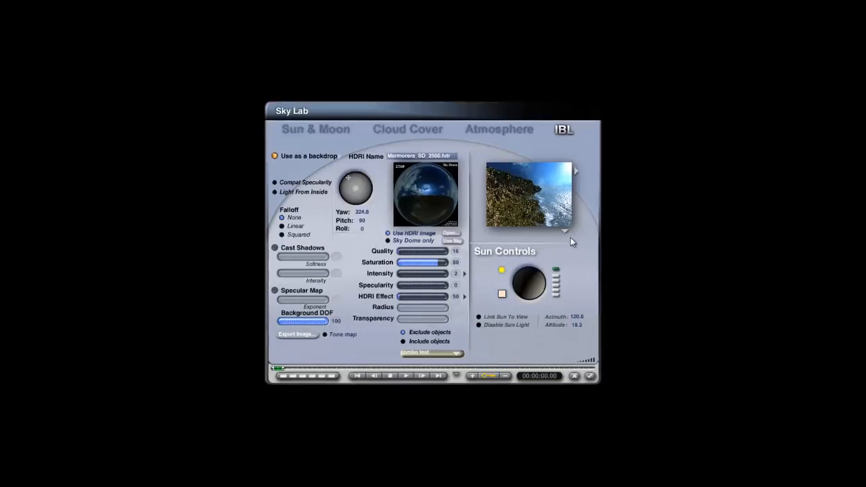
Set Blend with Sun Luminance to 47 and haze to density 84, thickness 8
{"action": "left_click", "coordinate": [500, 129]}
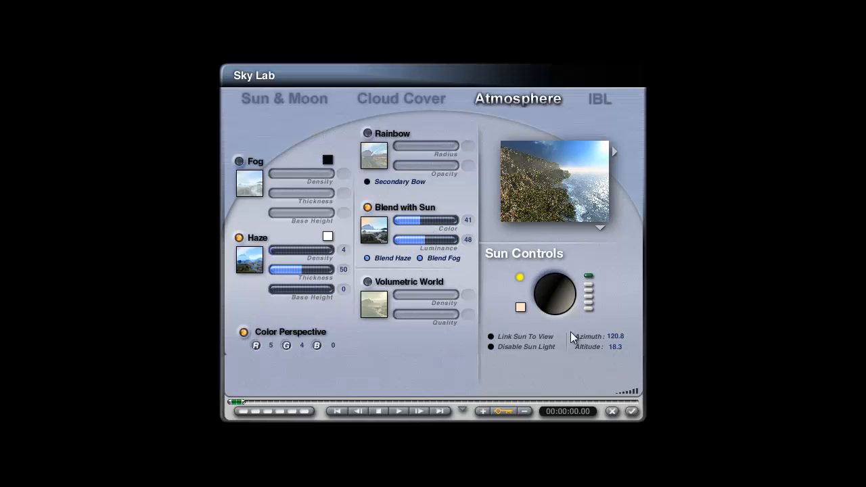
{"action": "mouse_move", "coordinate": [520, 166]}
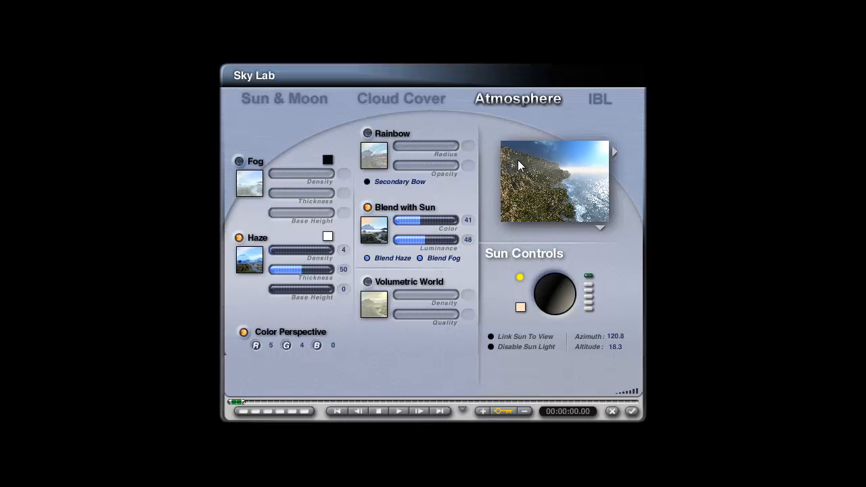
{"action": "left_click_drag", "start_coordinate": [433, 240], "coordinate": [420, 240]}
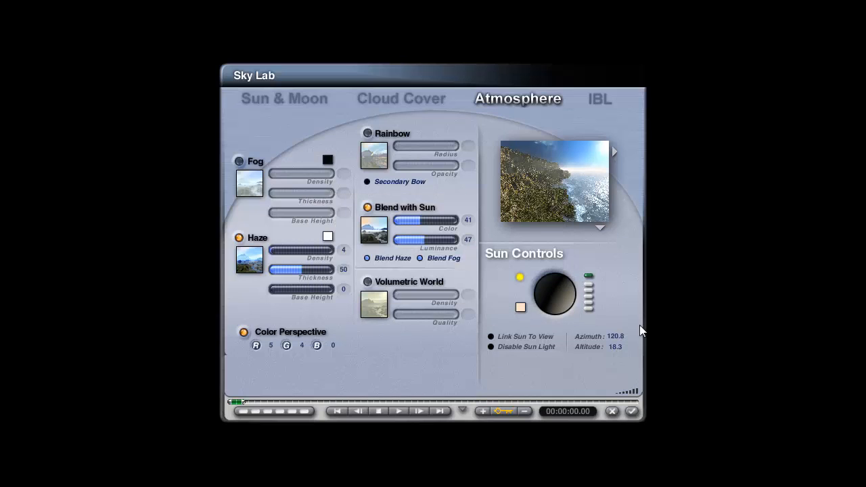
{"action": "mouse_move", "coordinate": [604, 163]}
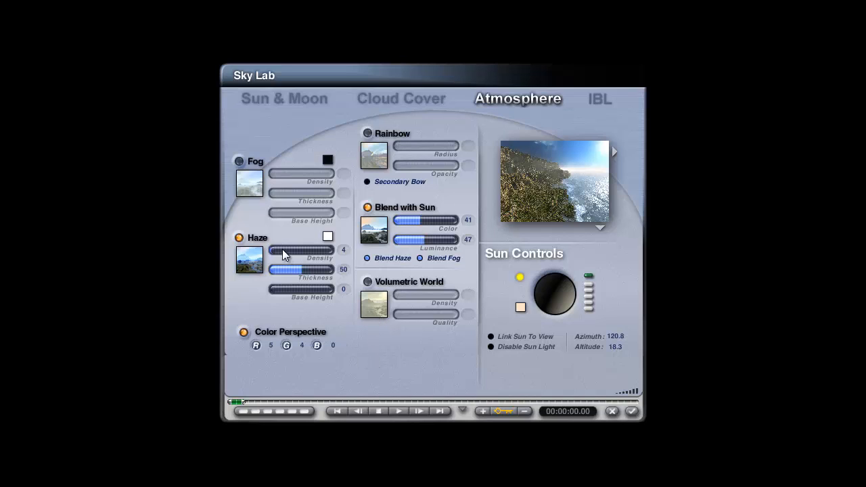
{"action": "mouse_move", "coordinate": [526, 201]}
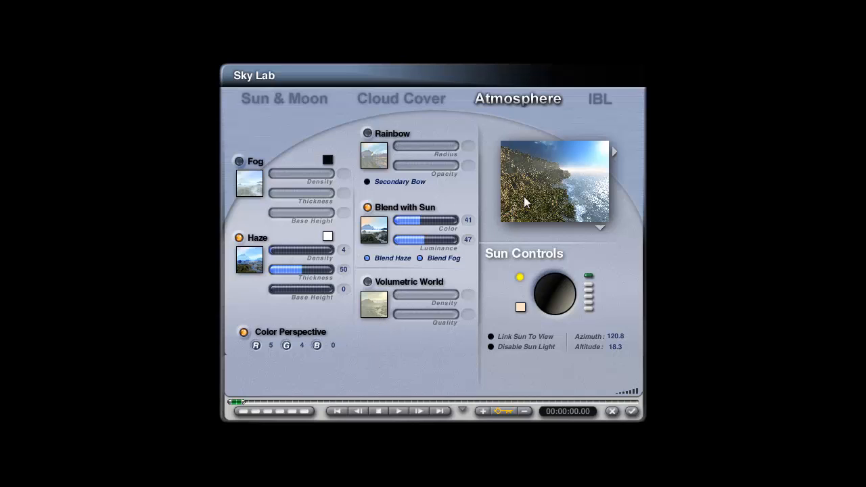
{"action": "mouse_move", "coordinate": [308, 259]}
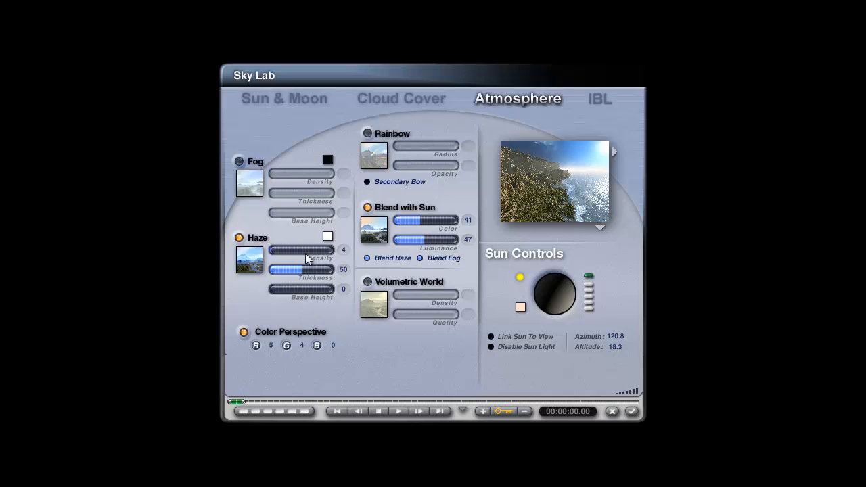
{"action": "mouse_move", "coordinate": [318, 257]}
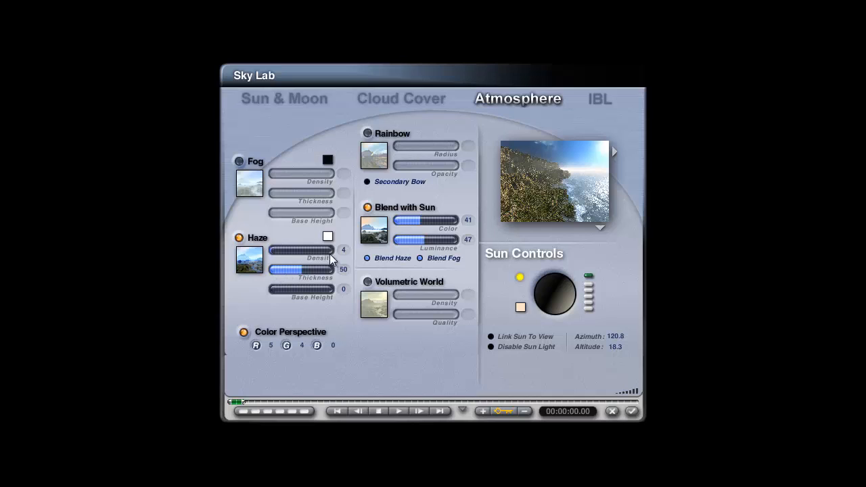
{"action": "mouse_move", "coordinate": [630, 203]}
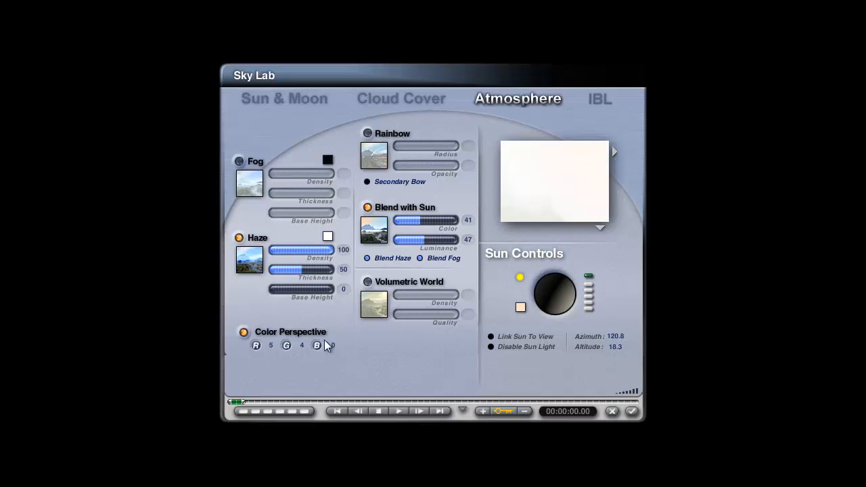
{"action": "left_click_drag", "start_coordinate": [325, 270], "coordinate": [274, 270]}
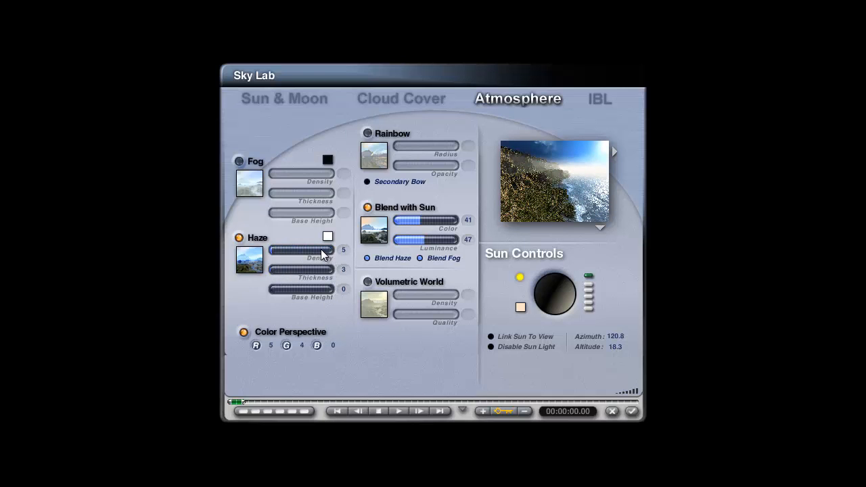
{"action": "left_click_drag", "start_coordinate": [271, 269], "coordinate": [318, 269]}
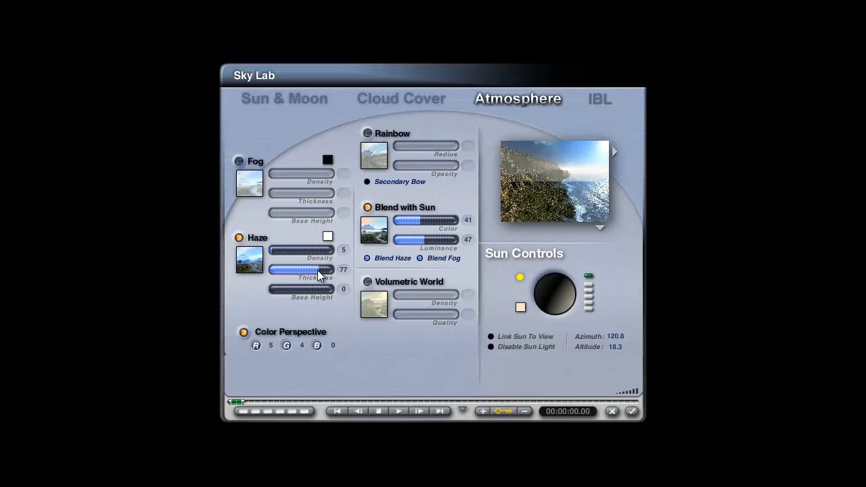
{"action": "left_click_drag", "start_coordinate": [318, 271], "coordinate": [322, 271]}
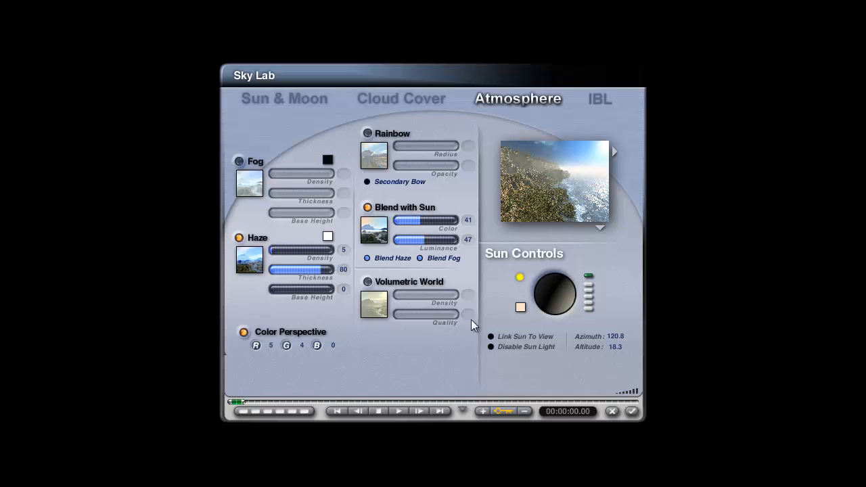
{"action": "mouse_move", "coordinate": [527, 186]}
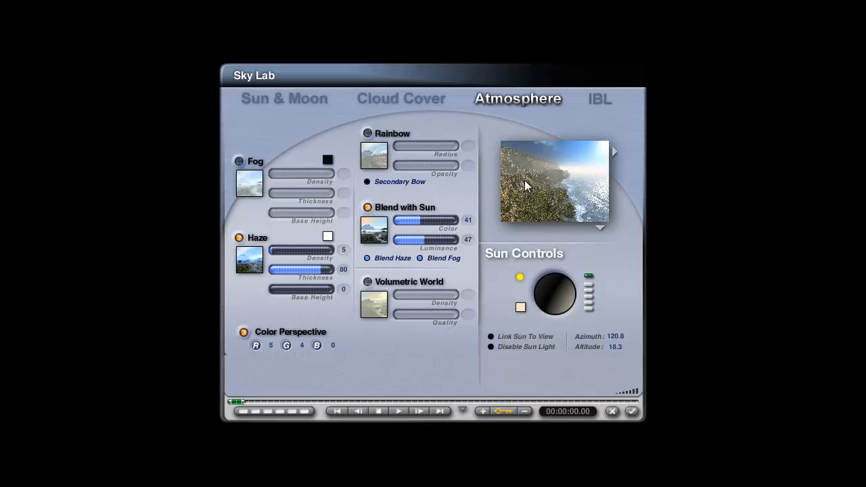
{"action": "mouse_move", "coordinate": [518, 175]}
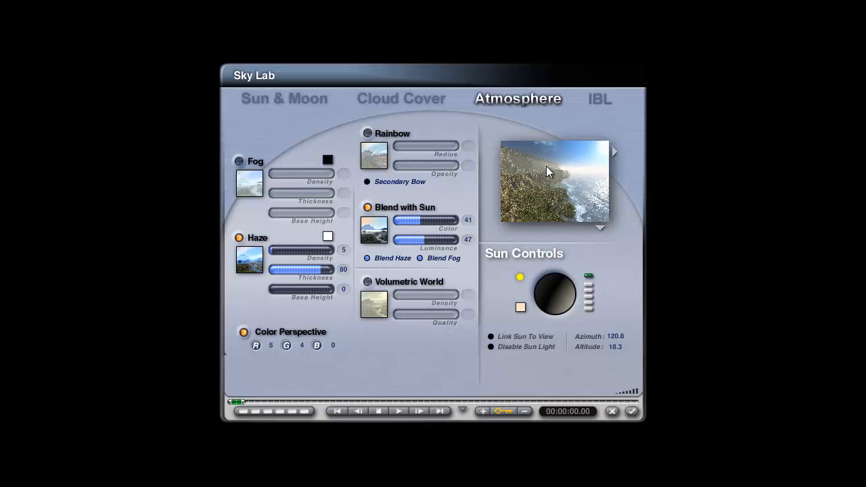
{"action": "mouse_move", "coordinate": [553, 195]}
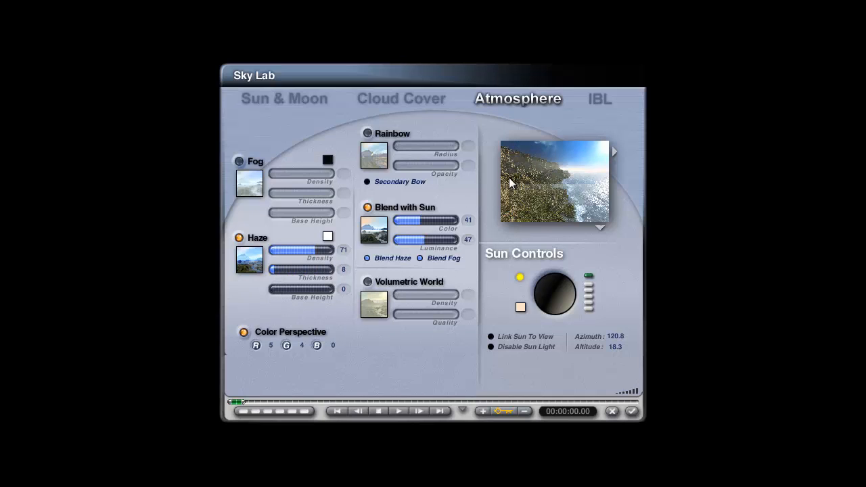
{"action": "left_click_drag", "start_coordinate": [329, 250], "coordinate": [316, 250]}
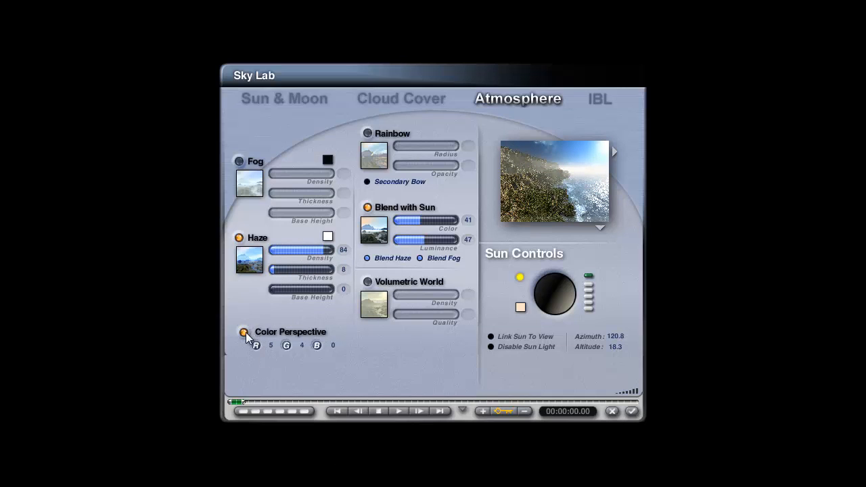
Enable colour perspective at R 8, G 8, B 5 and set haze density 100, thickness 2
{"action": "left_click", "coordinate": [244, 331]}
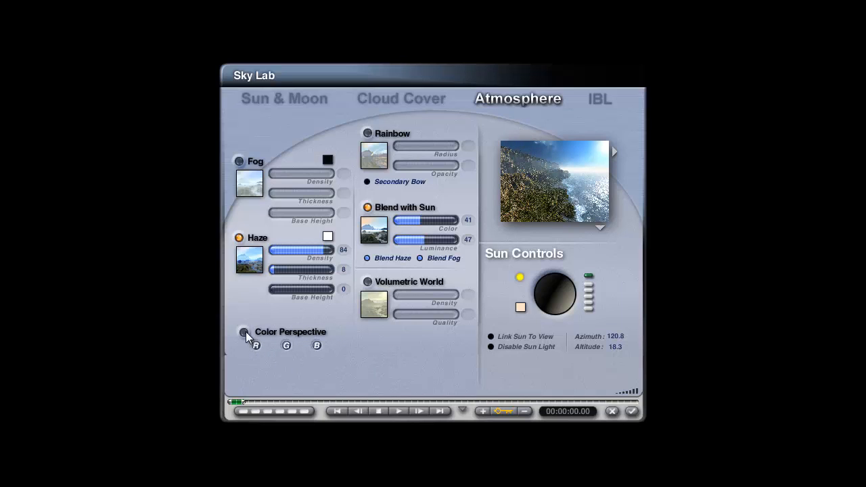
{"action": "left_click", "coordinate": [243, 333]}
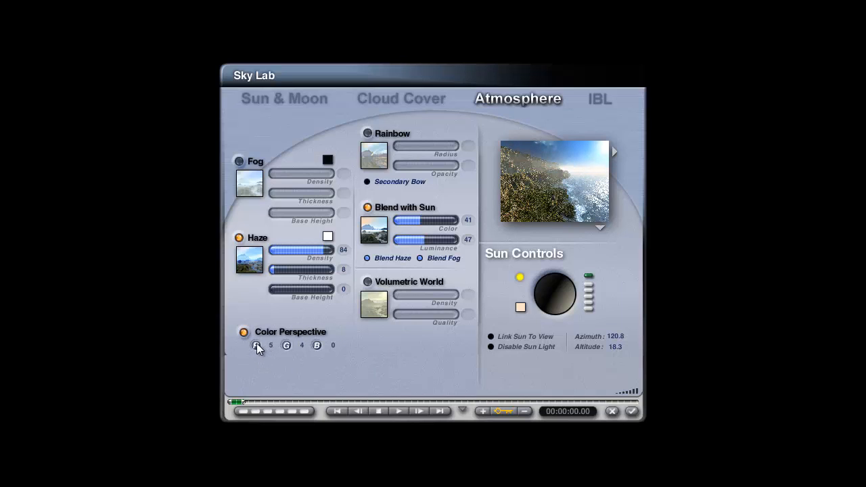
{"action": "left_click", "coordinate": [270, 345]}
{"action": "type", "text": "8"}
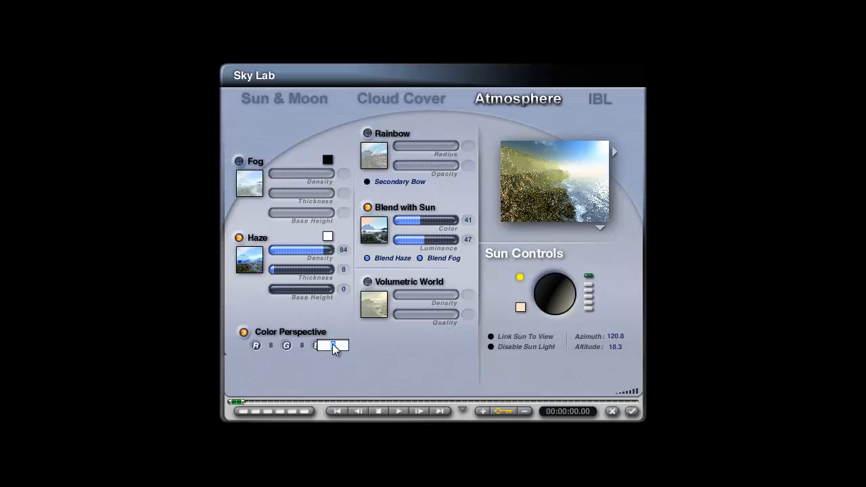
{"action": "type", "text": "5"}
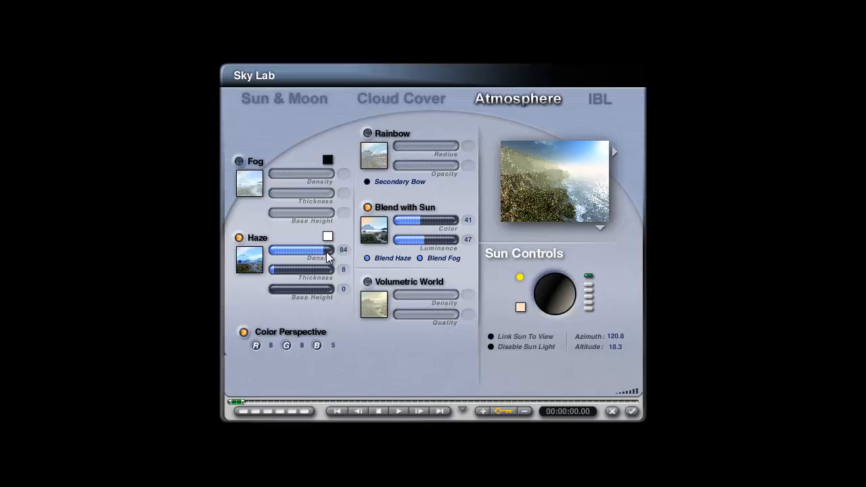
{"action": "mouse_move", "coordinate": [332, 279]}
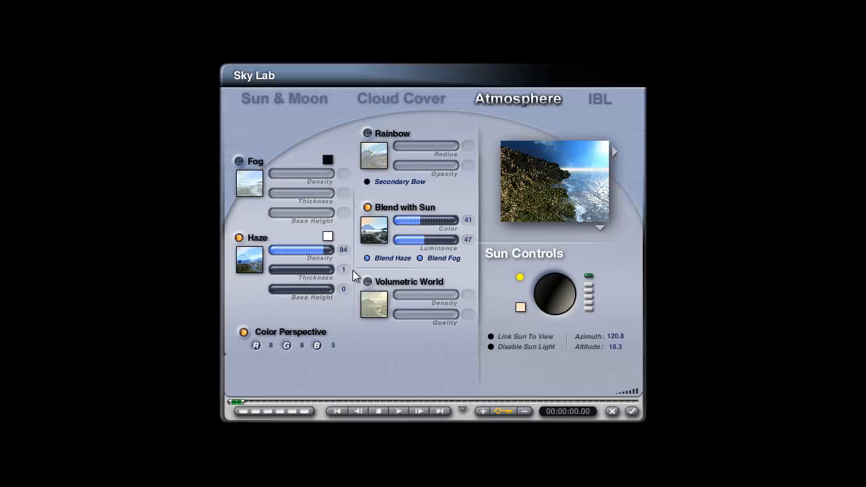
{"action": "left_click", "coordinate": [308, 273]}
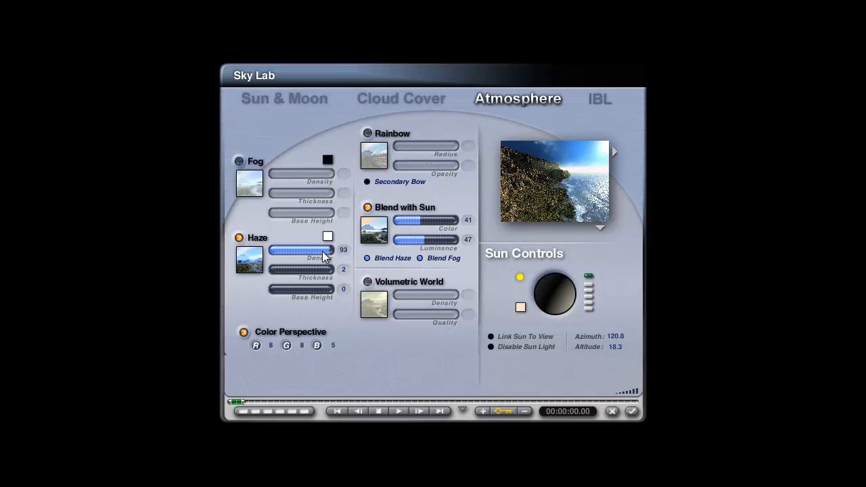
{"action": "left_click_drag", "start_coordinate": [325, 250], "coordinate": [342, 250]}
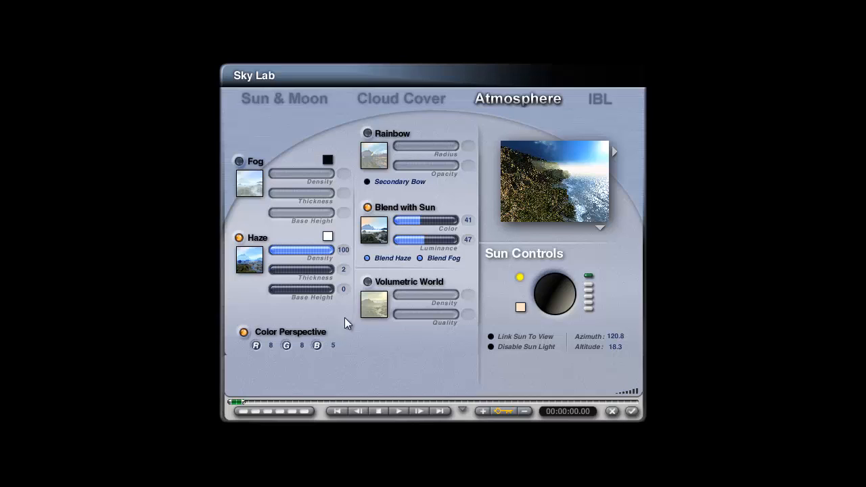
{"action": "mouse_move", "coordinate": [582, 167]}
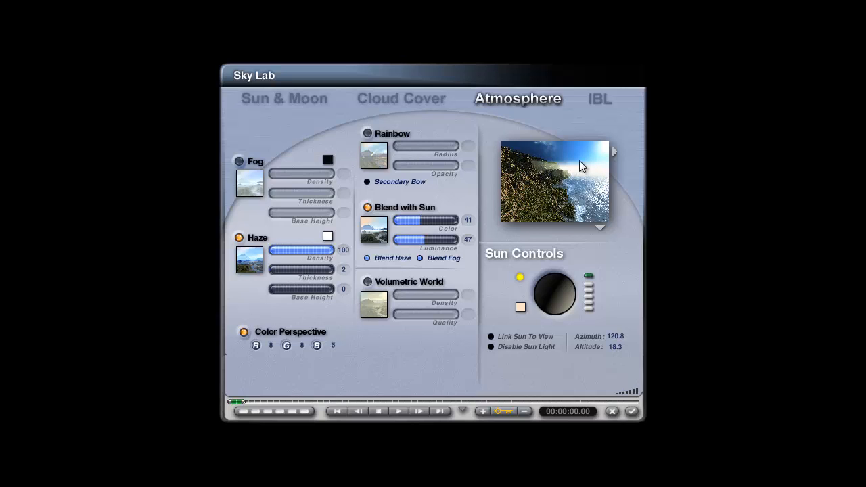
{"action": "mouse_move", "coordinate": [548, 188]}
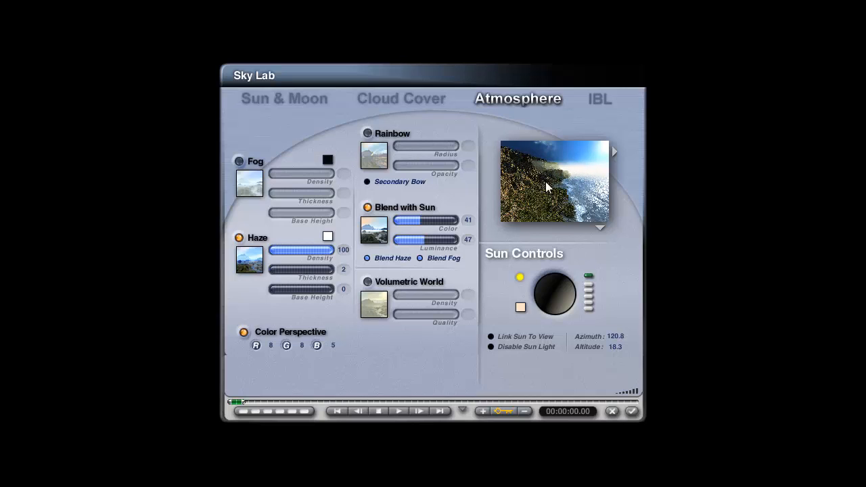
Accept the Sky Lab atmosphere settings and return to the main scene
{"action": "left_click", "coordinate": [630, 412]}
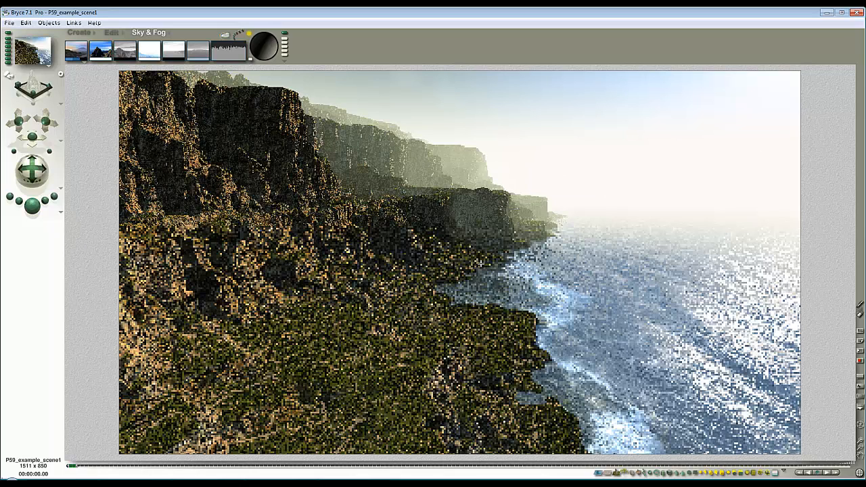
{"action": "mouse_move", "coordinate": [479, 207]}
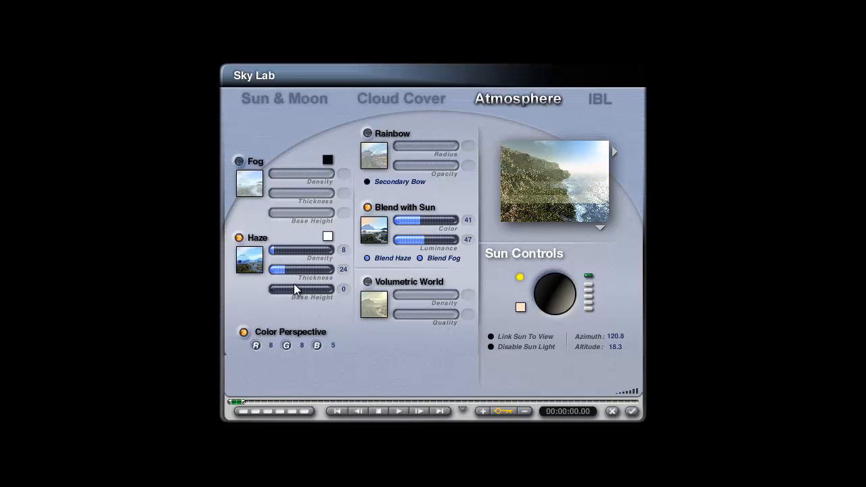
Set haze thickness to 10 and density to 8, then refresh the sky preview
{"action": "left_click_drag", "start_coordinate": [308, 277], "coordinate": [284, 277]}
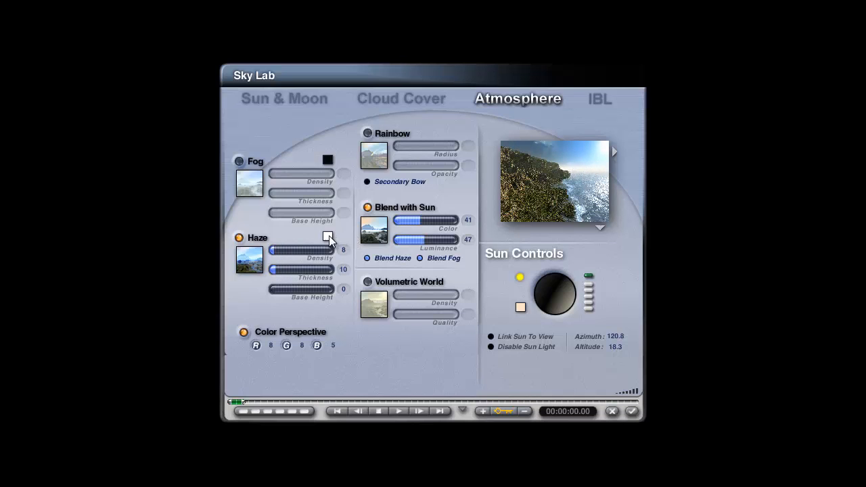
{"action": "left_click", "coordinate": [328, 236]}
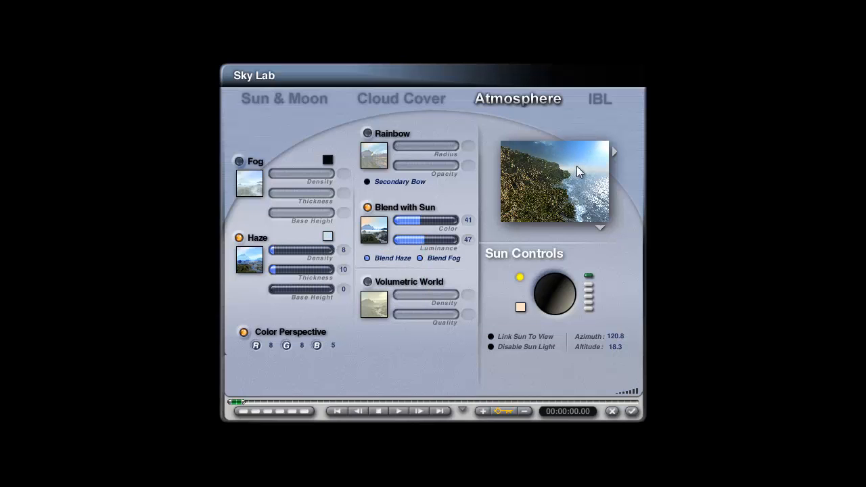
{"action": "left_click", "coordinate": [328, 236]}
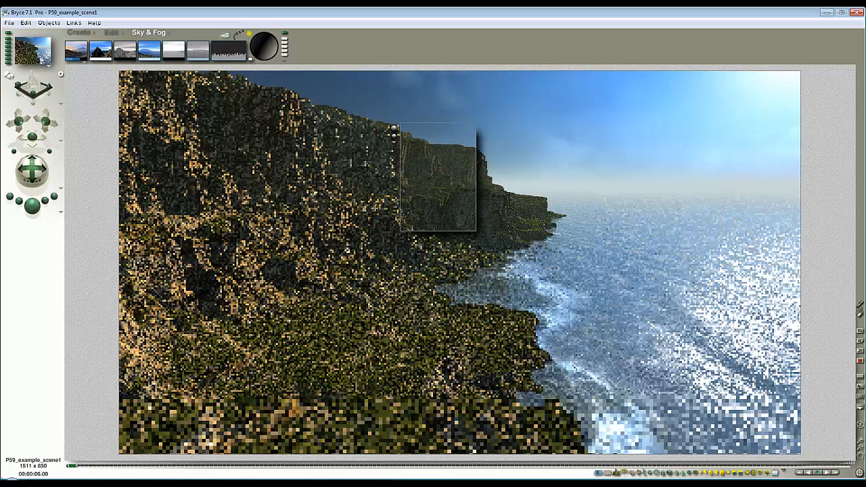
{"action": "mouse_move", "coordinate": [398, 183]}
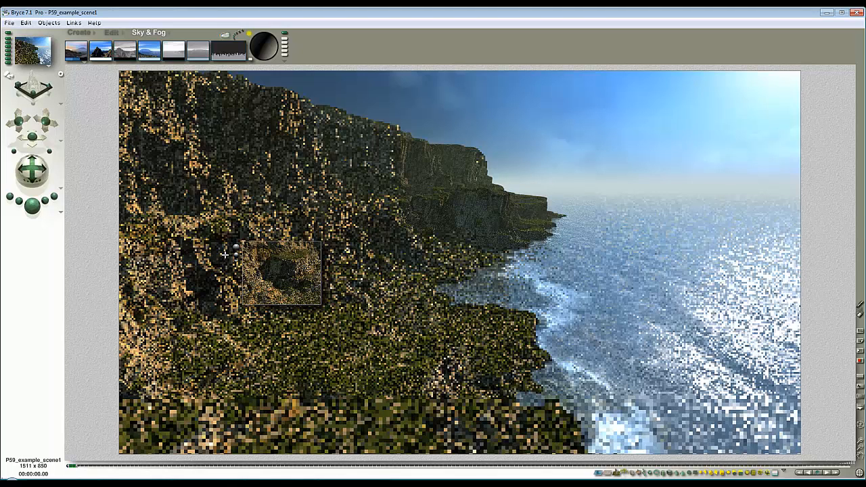
{"action": "mouse_move", "coordinate": [646, 441]}
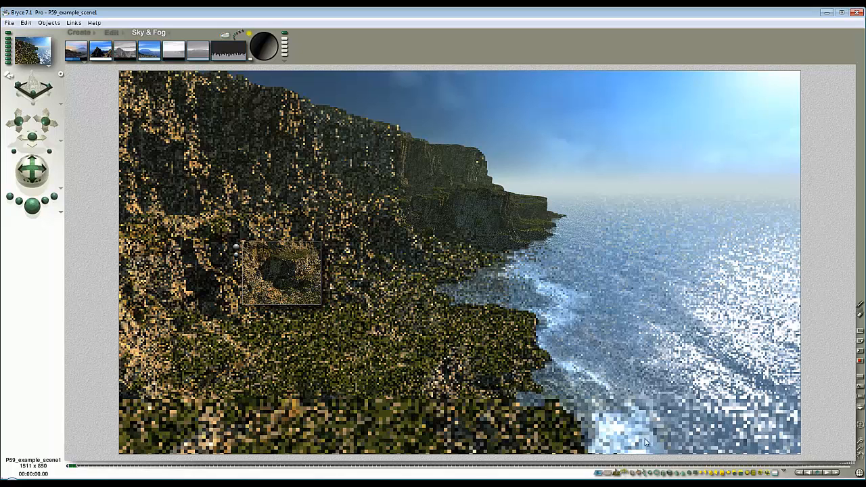
{"action": "mouse_move", "coordinate": [421, 284]}
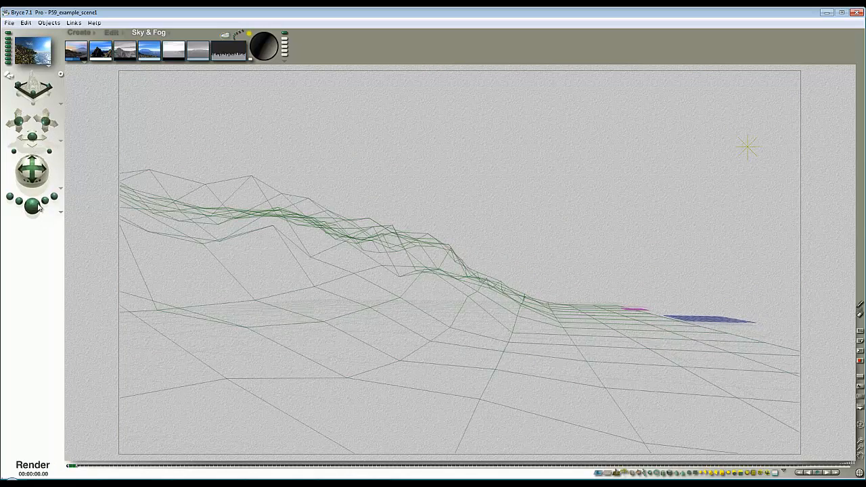
Tilt the camera upward with the trackball to show more sky above the cliffs
{"action": "left_click", "coordinate": [33, 465]}
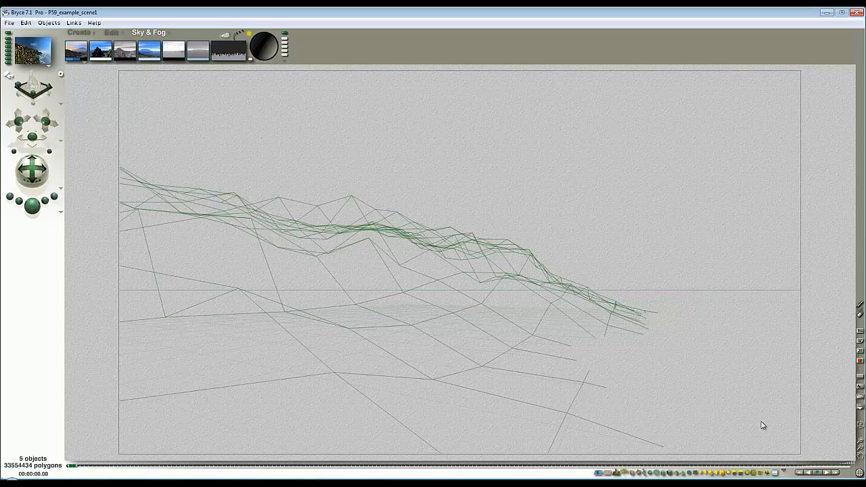
{"action": "left_click_drag", "start_coordinate": [30, 170], "coordinate": [48, 173]}
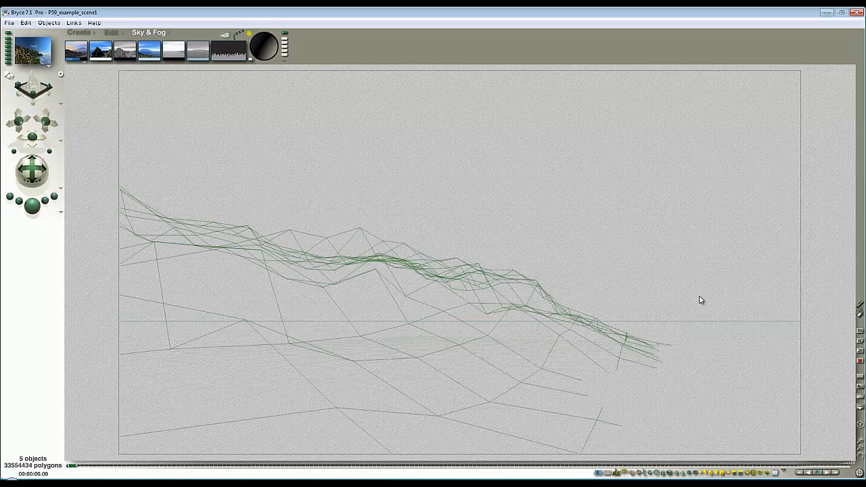
{"action": "mouse_move", "coordinate": [717, 82]}
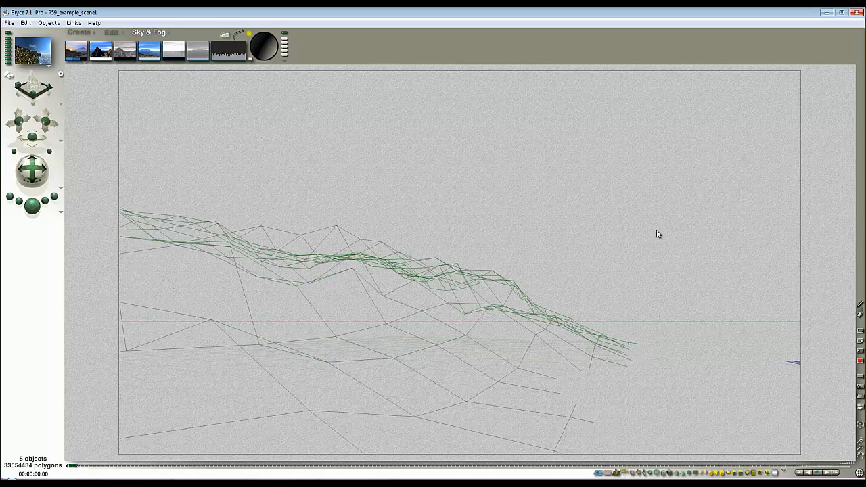
{"action": "mouse_move", "coordinate": [352, 297]}
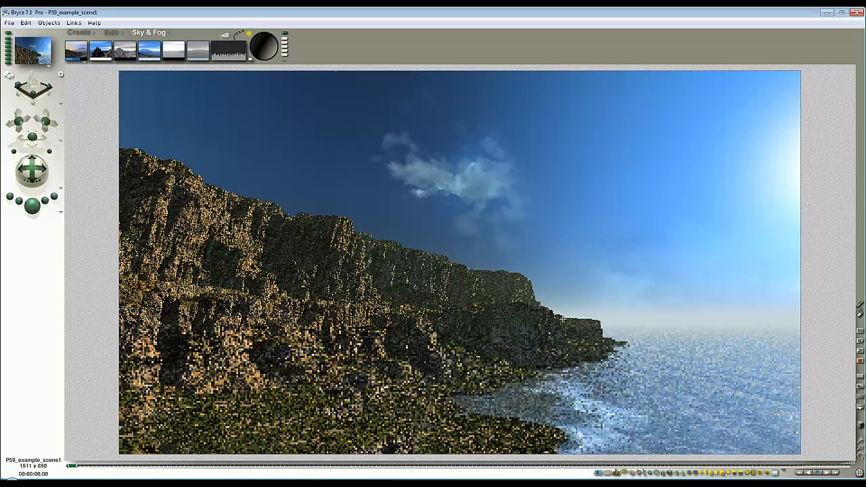
{"action": "mouse_move", "coordinate": [548, 179]}
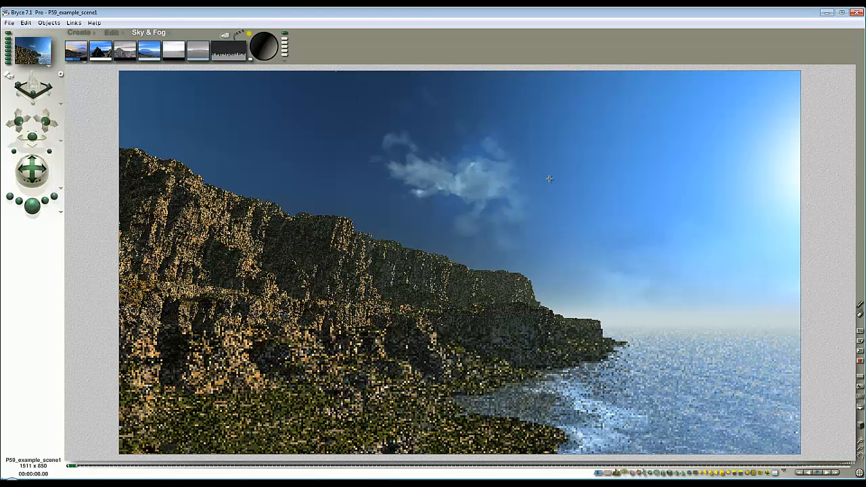
{"action": "mouse_move", "coordinate": [459, 183]}
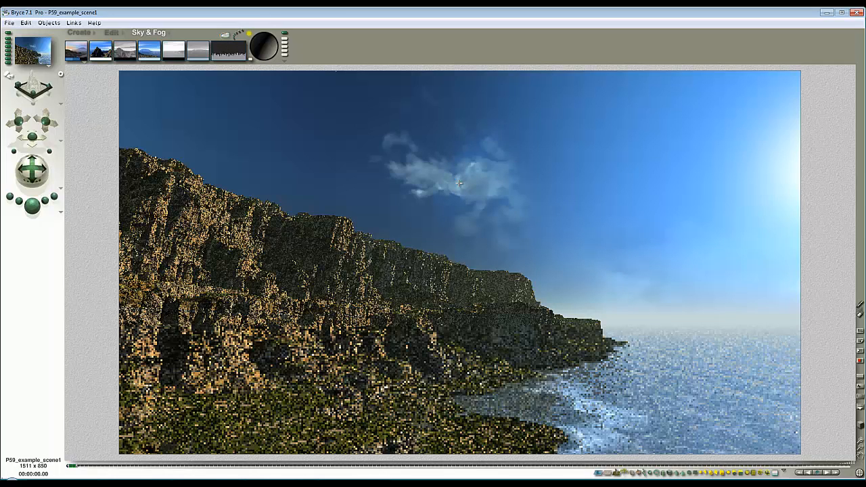
{"action": "mouse_move", "coordinate": [648, 179]}
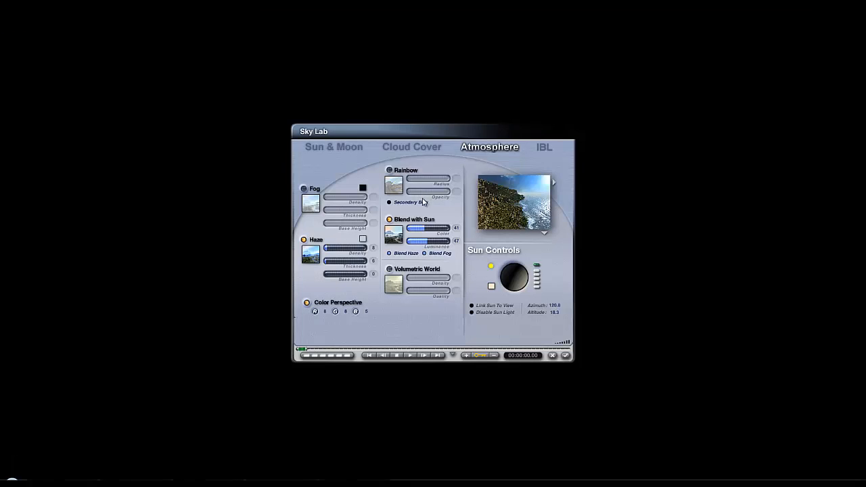
Rotate the HDRI sky to yaw 349.8 in the IBL settings and close Sky Lab
{"action": "left_click", "coordinate": [544, 147]}
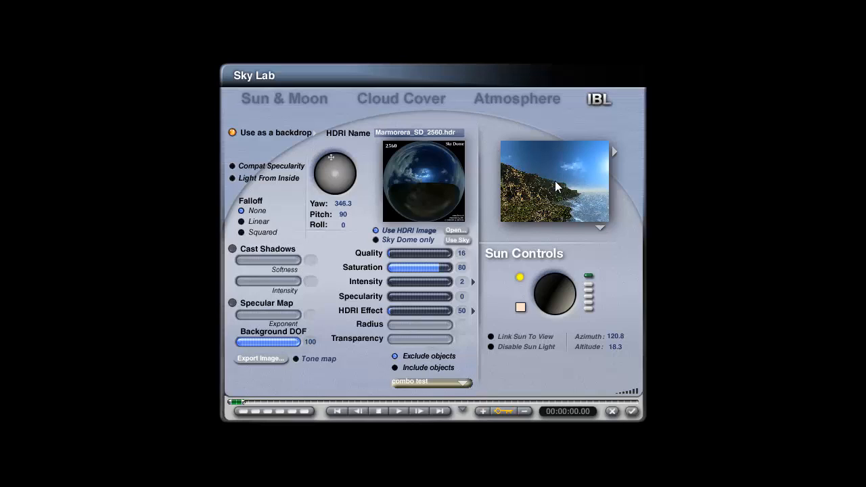
{"action": "mouse_move", "coordinate": [578, 176]}
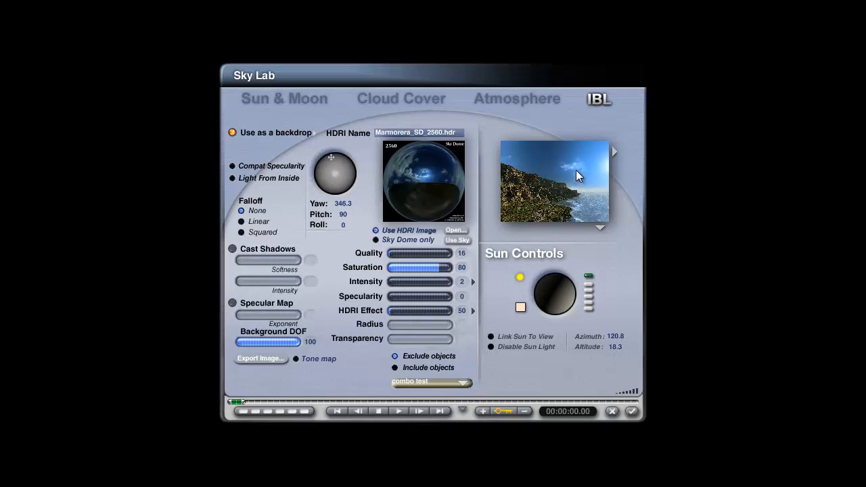
{"action": "left_click_drag", "start_coordinate": [578, 175], "coordinate": [585, 172]}
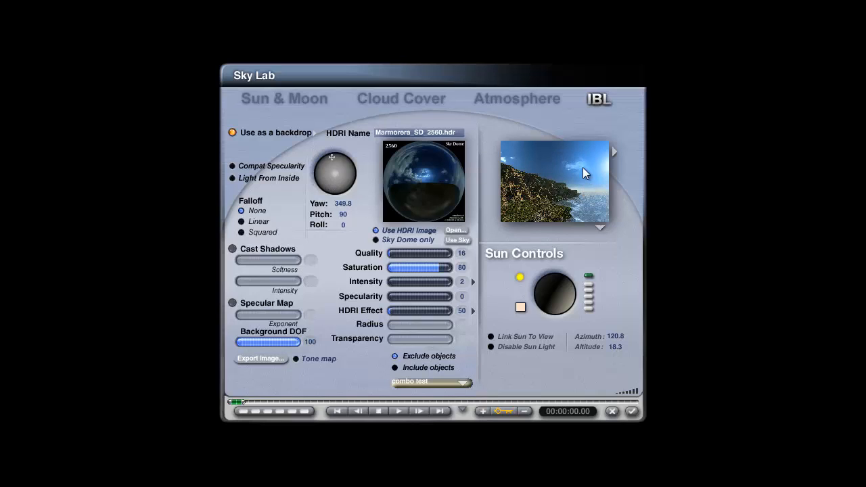
{"action": "mouse_move", "coordinate": [504, 165]}
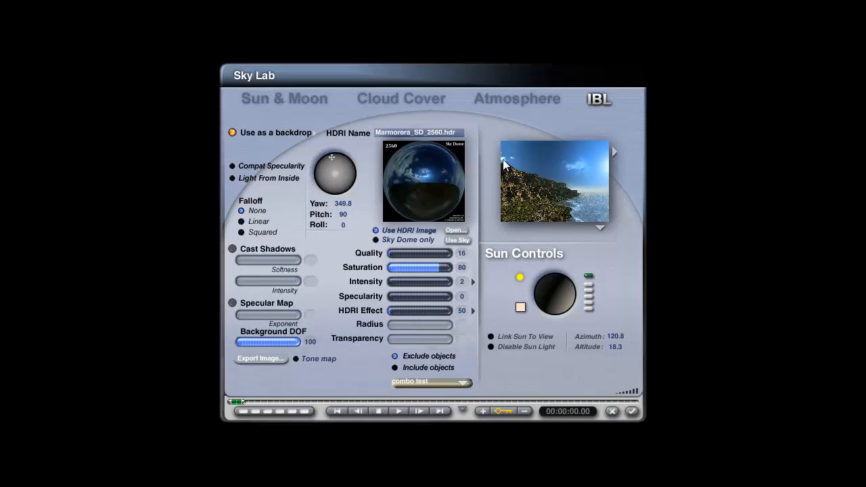
{"action": "left_click", "coordinate": [630, 411]}
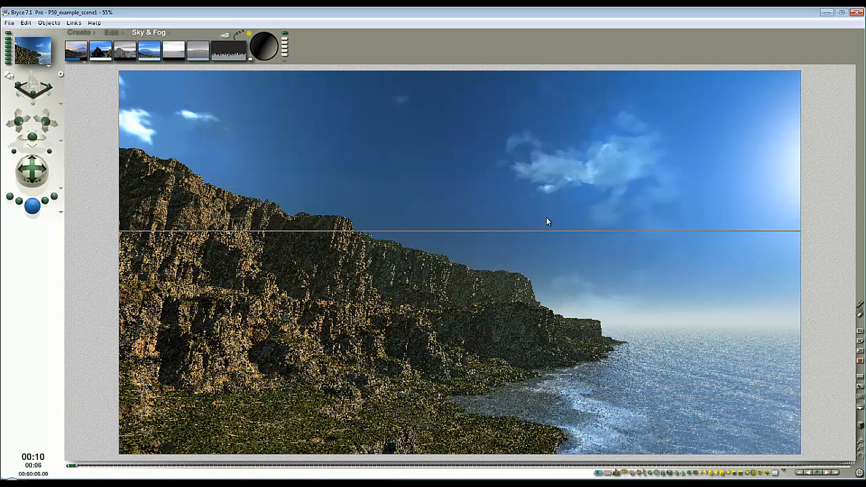
{"action": "scroll", "scroll_direction": "up", "scroll_amount": 3}
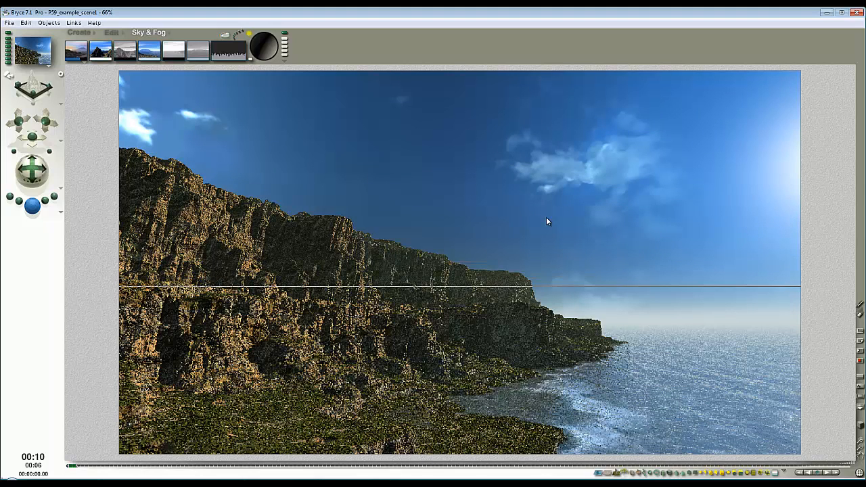